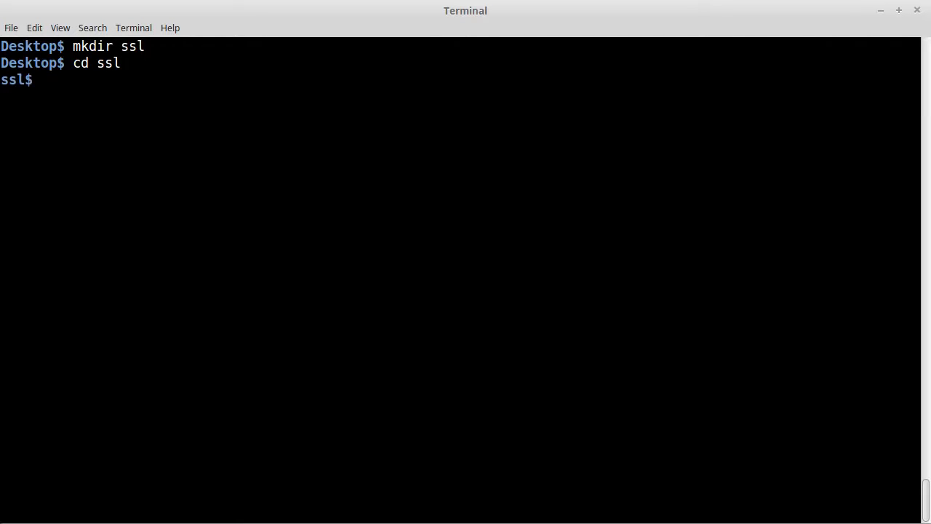
- Generate the CA's 2048-bit RSA private key ca.key with openssl genpkey
{"action": "type", "text": "openssl"}
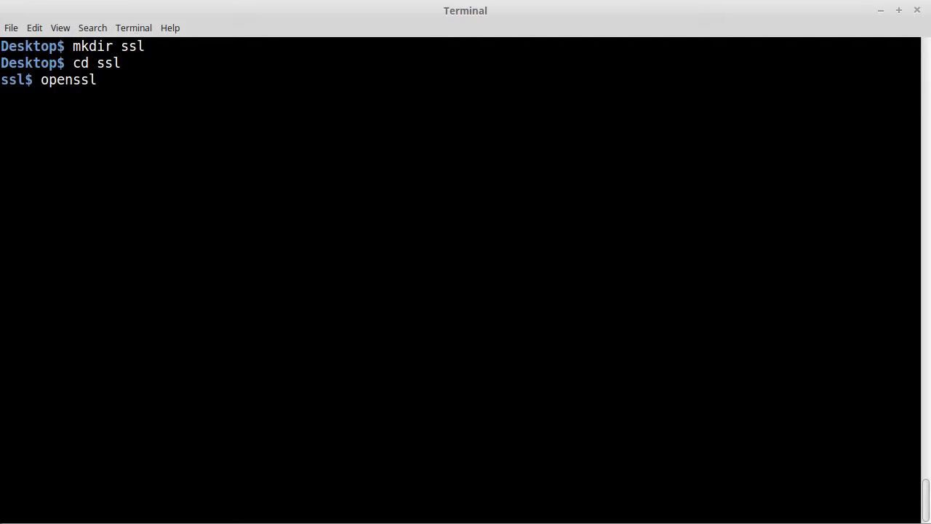
{"action": "type", "text": "genpkey"}
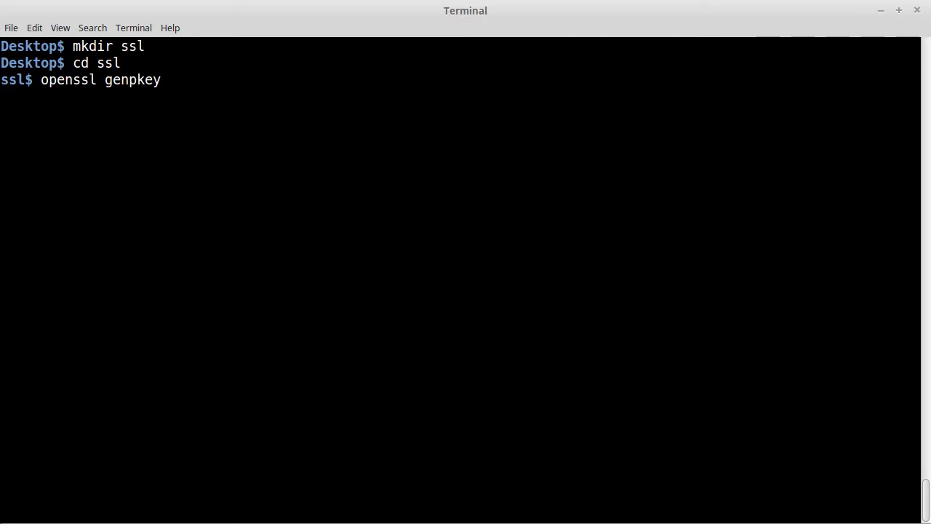
{"action": "type", "text": "-algorithm"}
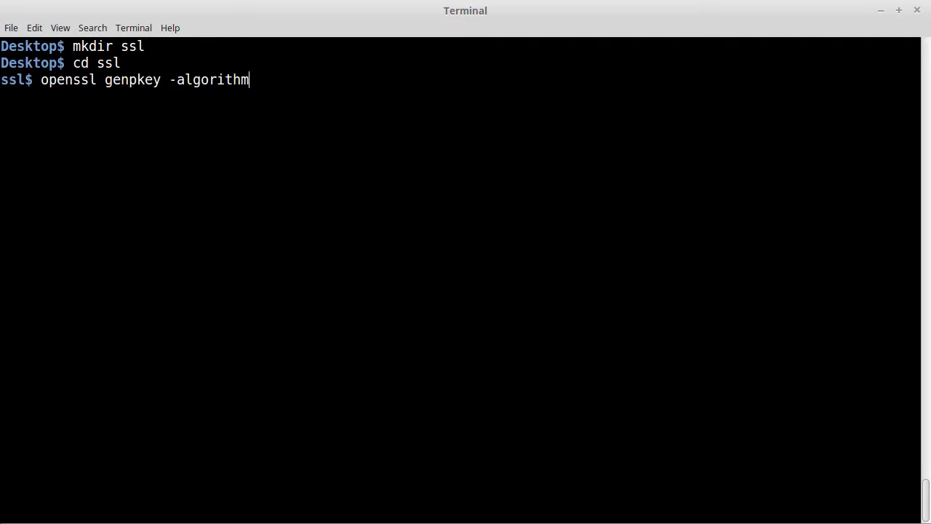
{"action": "type", "text": "RSA"}
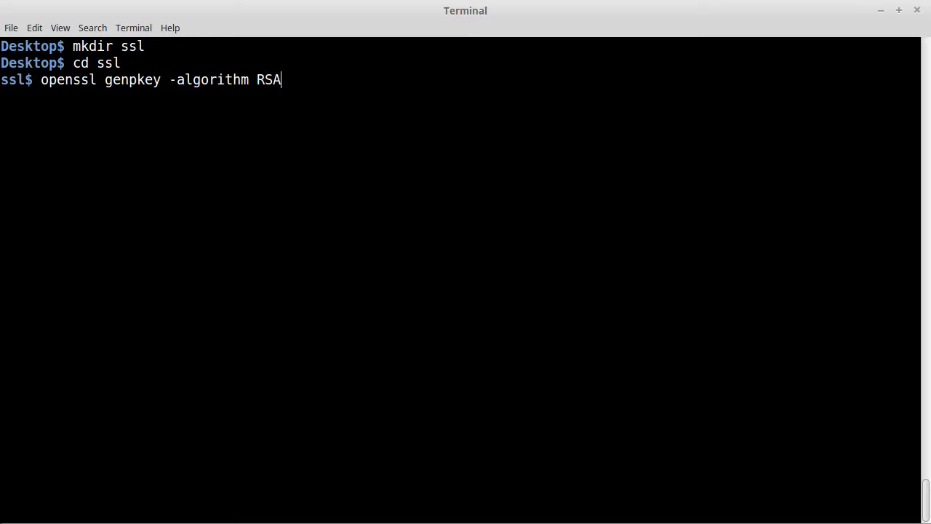
{"action": "type", "text": "-pke"}
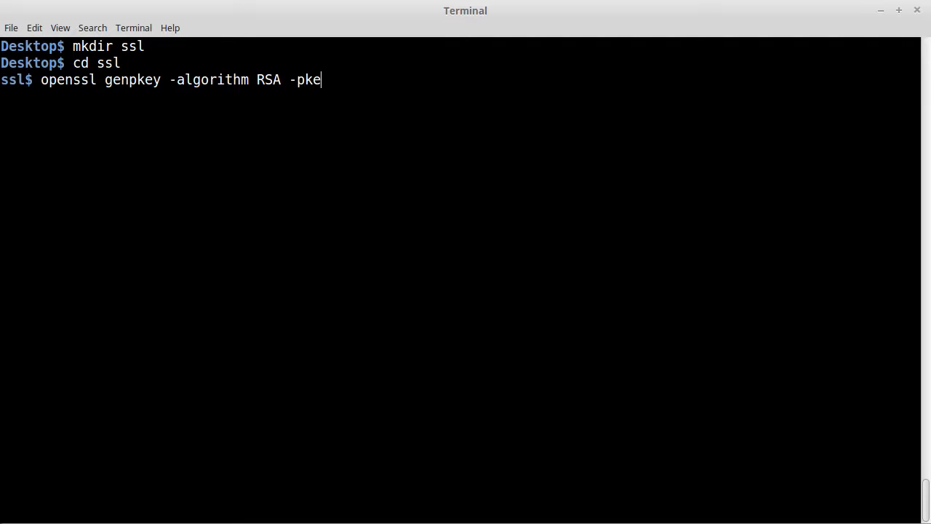
{"action": "type", "text": "yopt"}
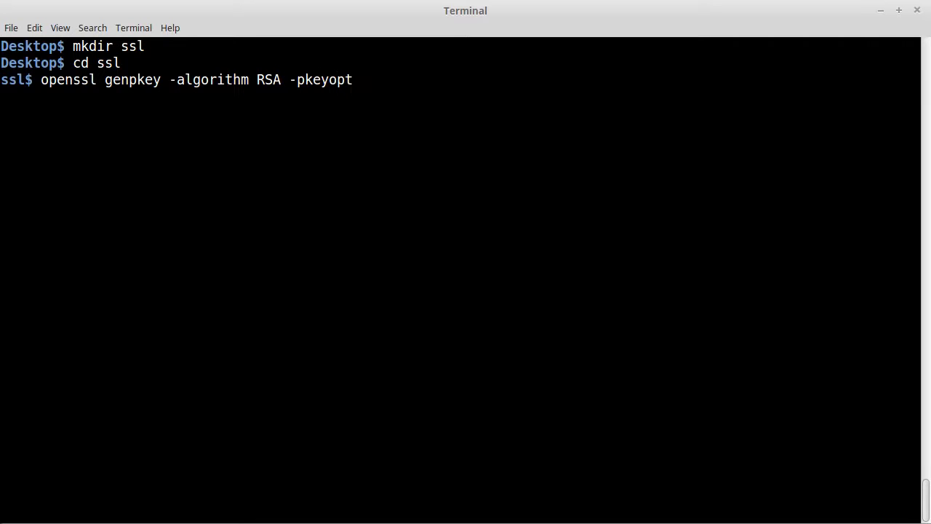
{"action": "type", "text": "rsa_"}
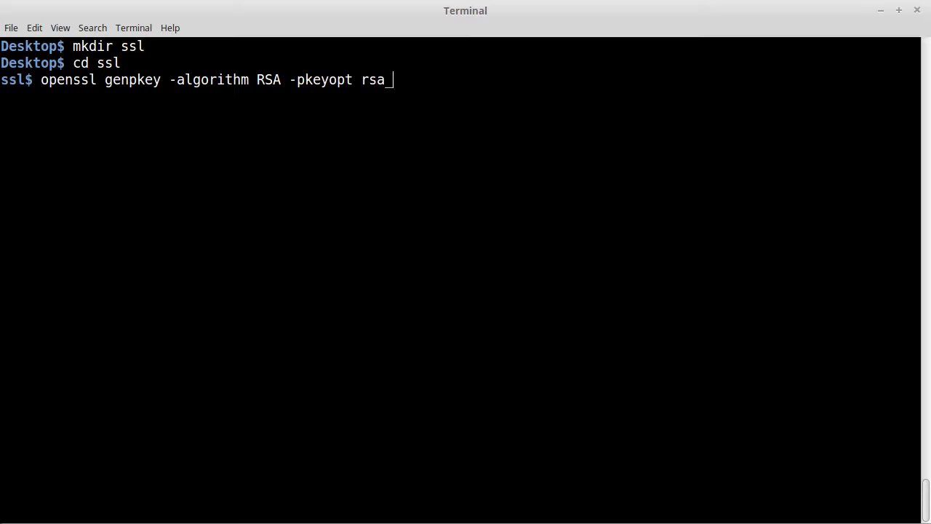
{"action": "type", "text": "keygen"}
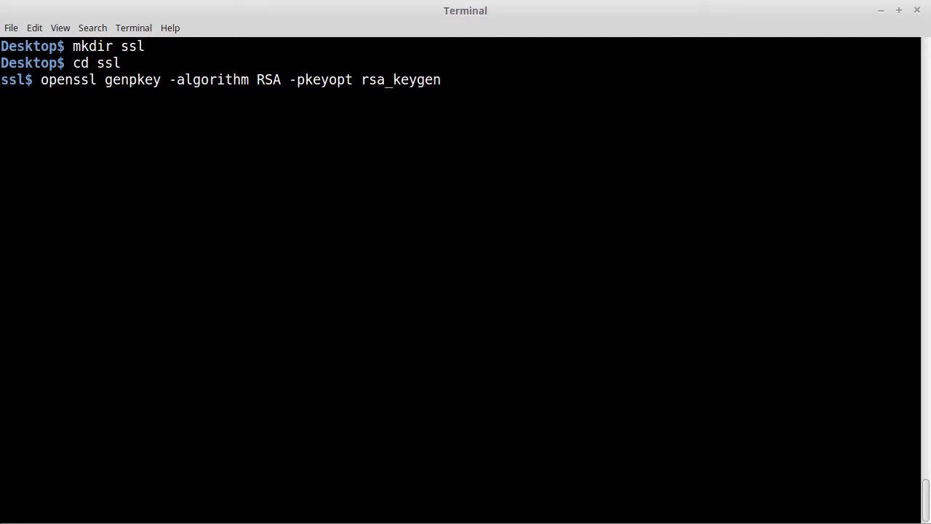
{"action": "type", "text": "_bits"}
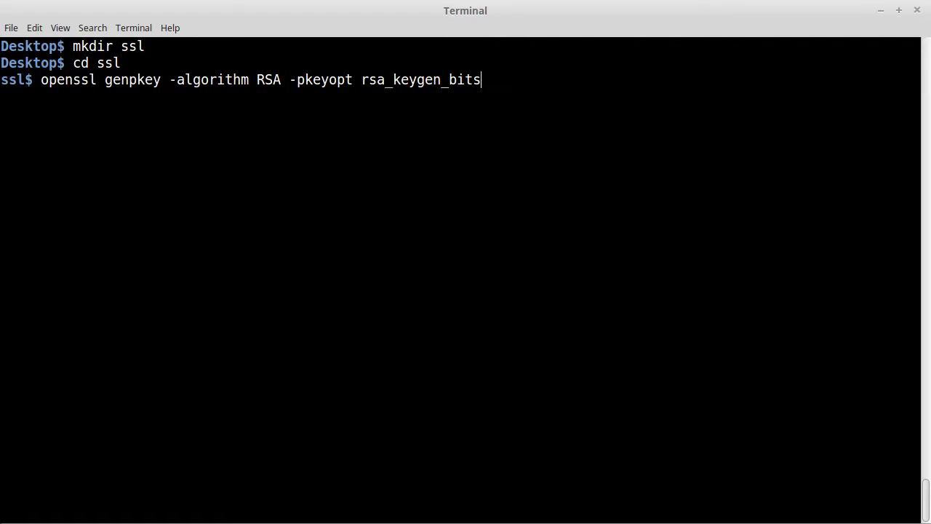
{"action": "type", "text": ":2048 -out"}
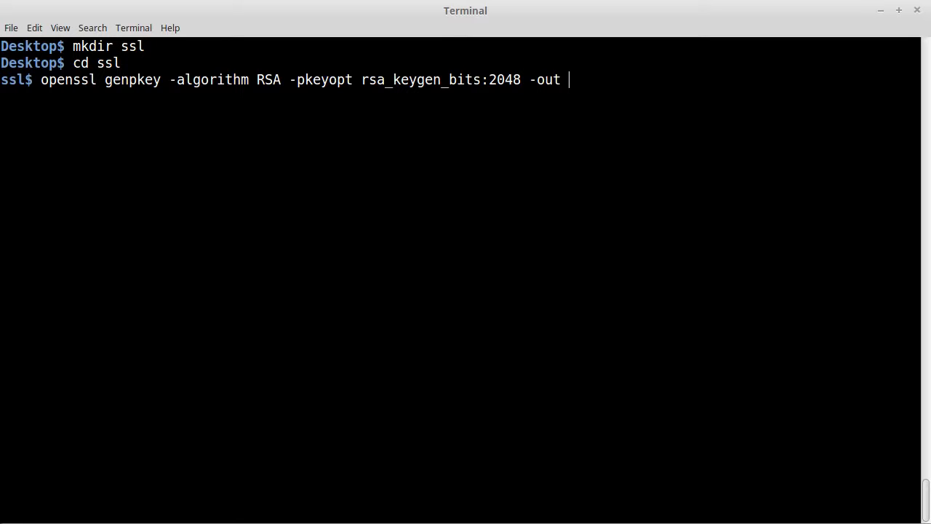
{"action": "type", "text": "ca.key"}
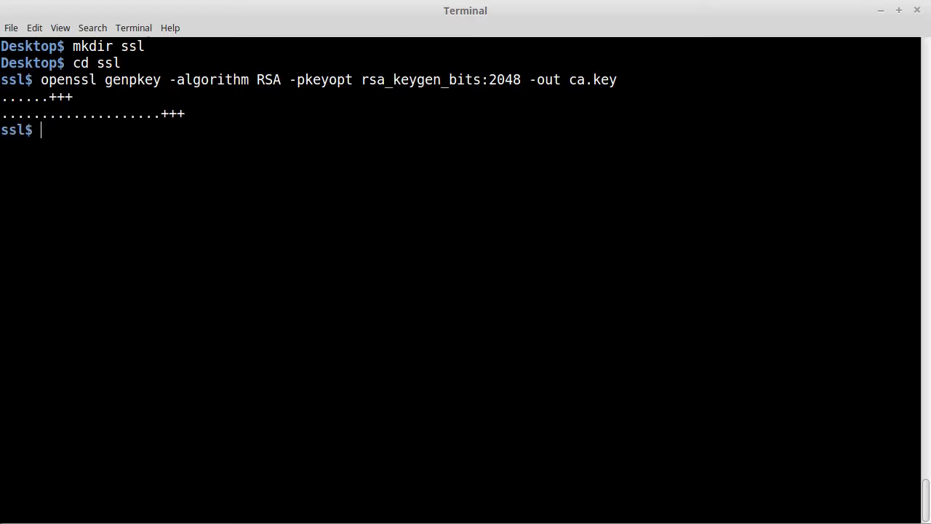
- Create self-signed ca.crt from ca.key, 360 days, subject "/CN=Test CA/O=AAAA Test Organization"
{"action": "type", "text": "openssl"}
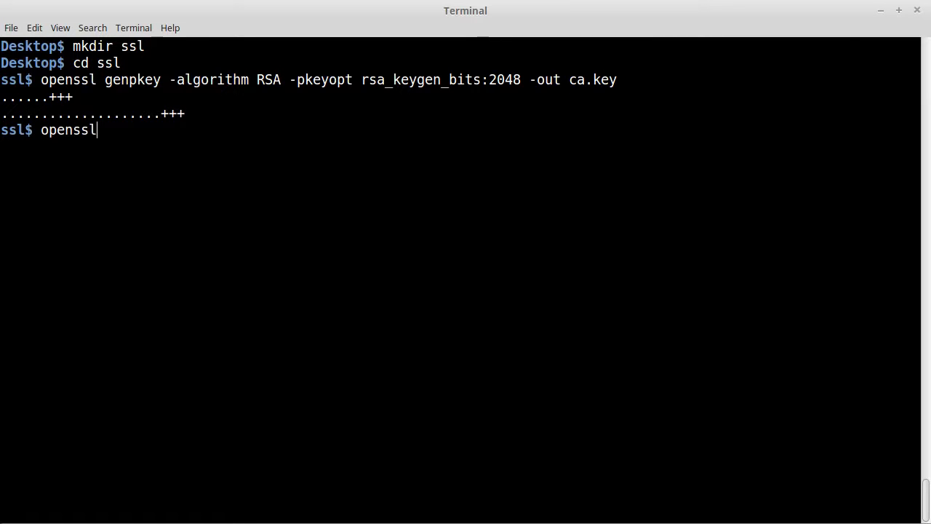
{"action": "type", "text": "req -ne"}
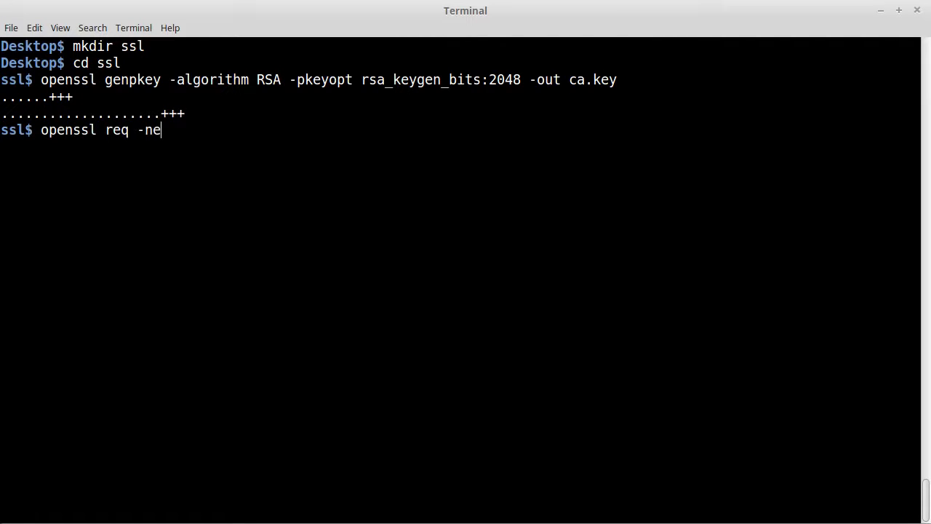
{"action": "type", "text": "w -x"}
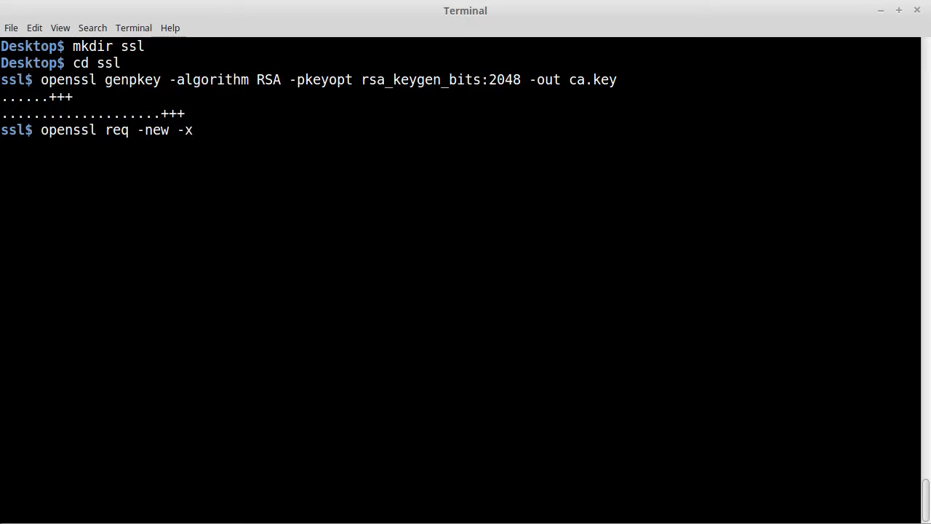
{"action": "type", "text": "509 -da"}
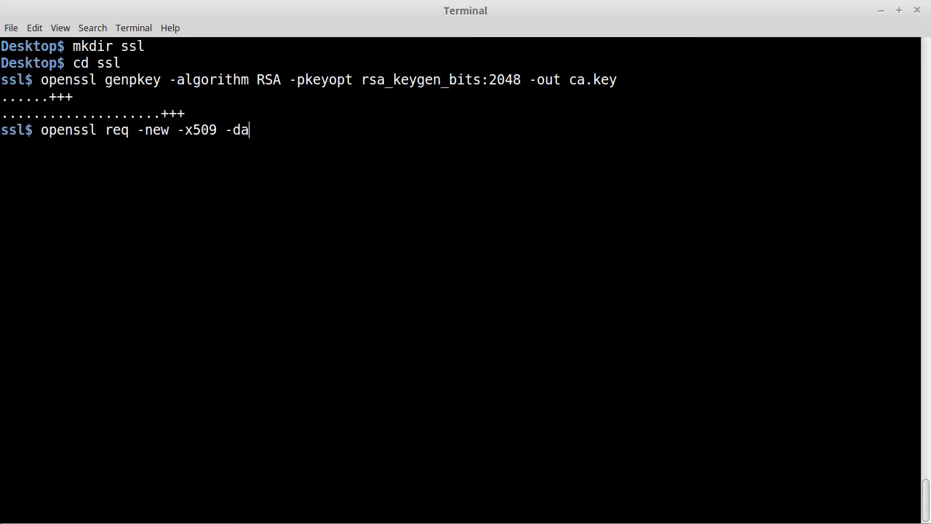
{"action": "type", "text": "ys 360 -"}
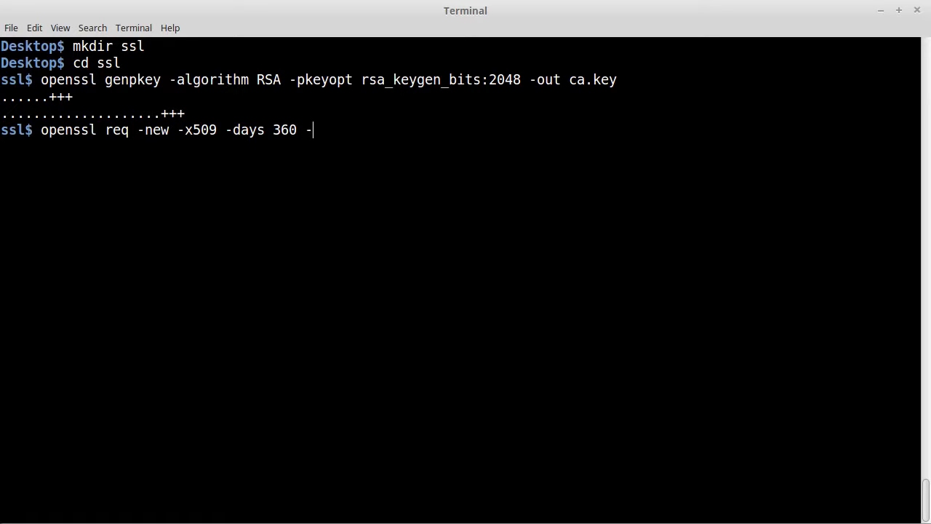
{"action": "type", "text": "key ca."}
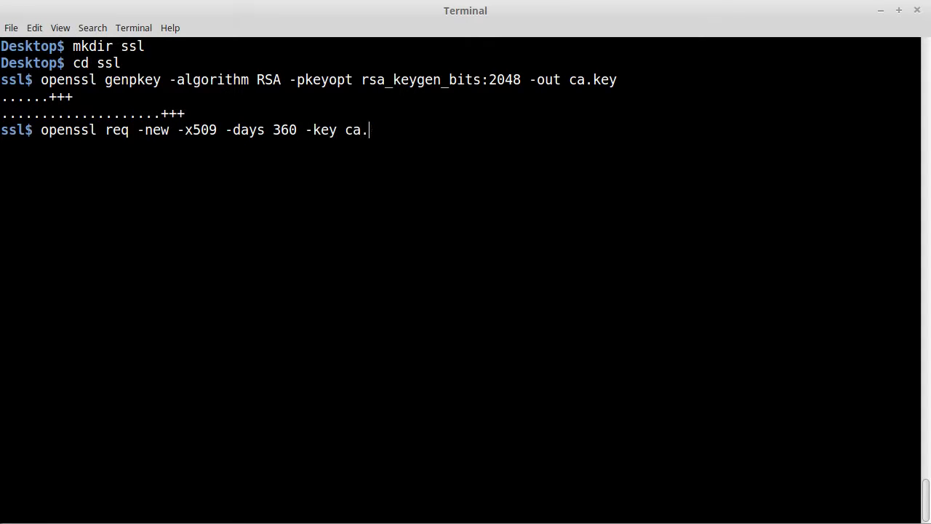
{"action": "type", "text": "key -"}
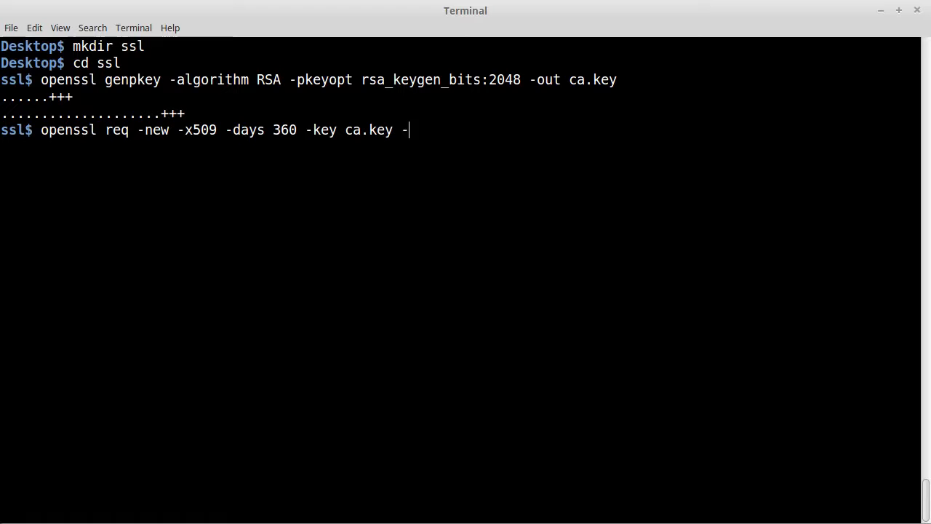
{"action": "type", "text": "subj"}
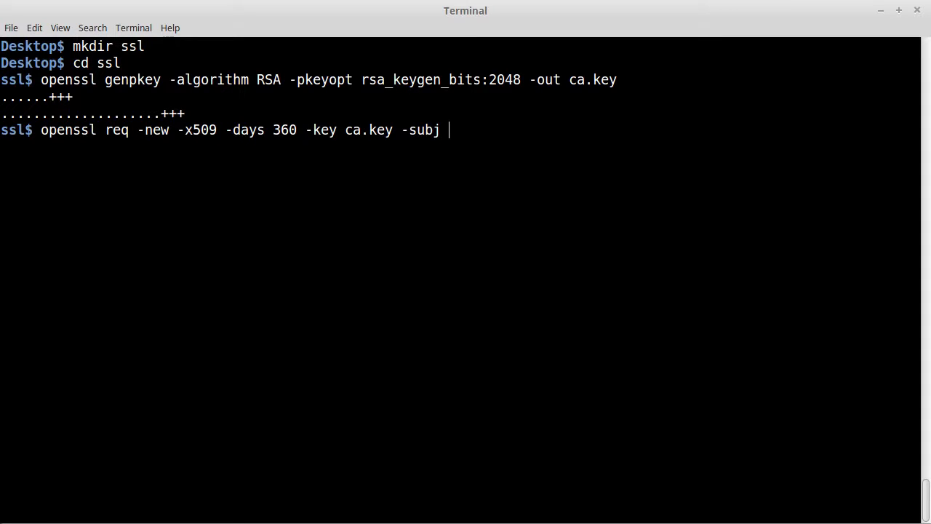
{"action": "type", "text": "\"/CN"}
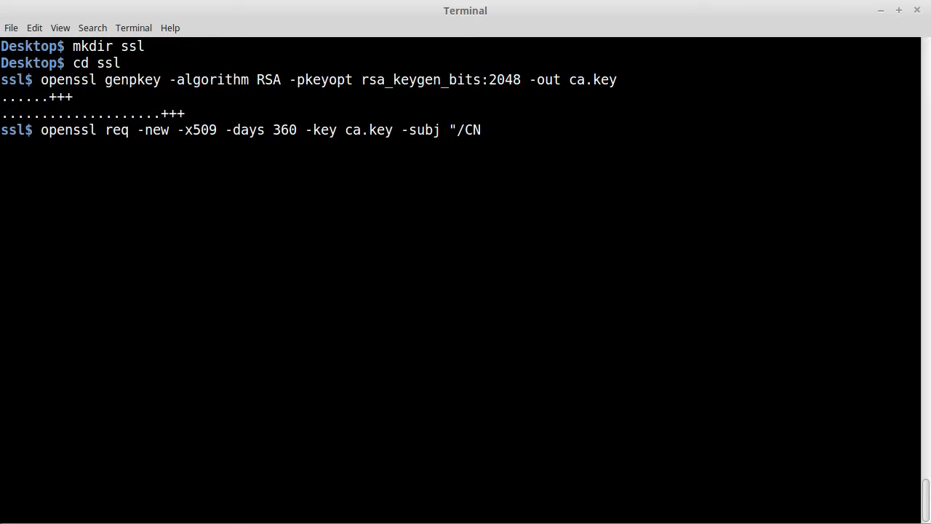
{"action": "type", "text": "=Tes"}
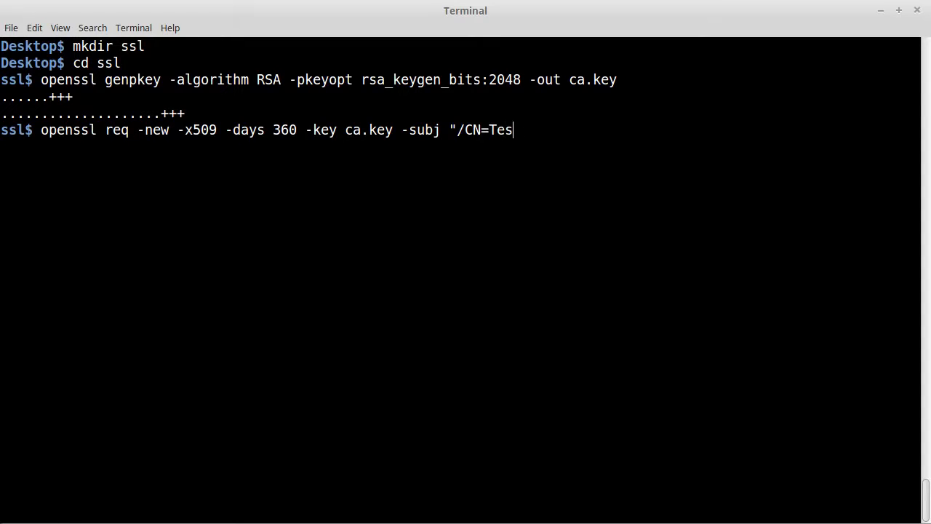
{"action": "type", "text": "t CA"}
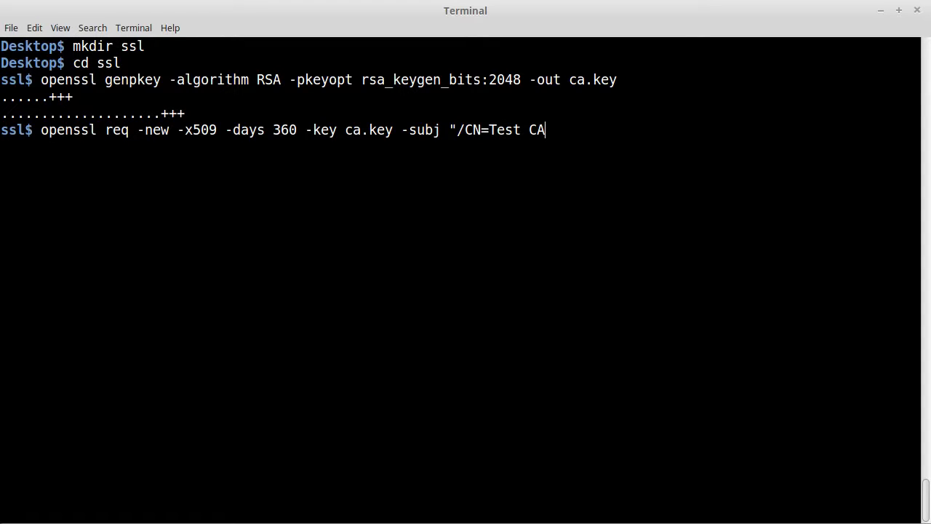
{"action": "type", "text": "/O"}
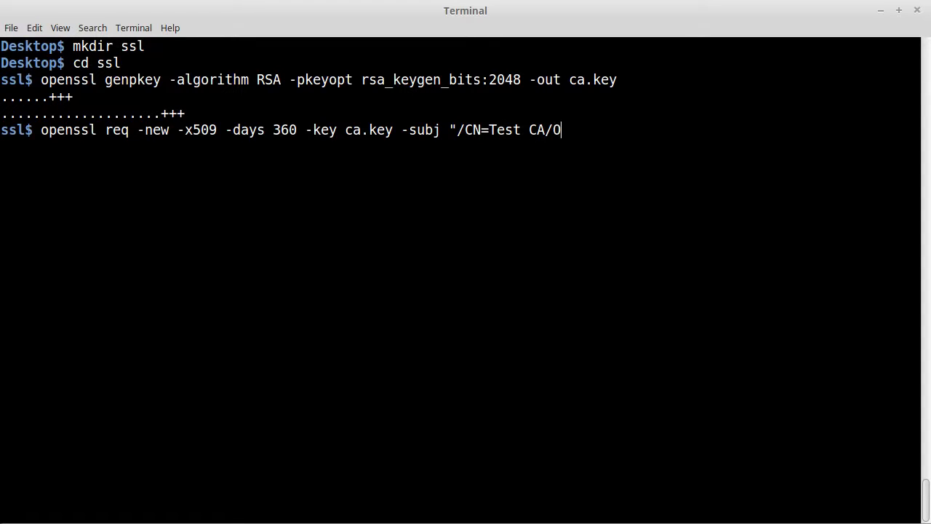
{"action": "type", "text": "="}
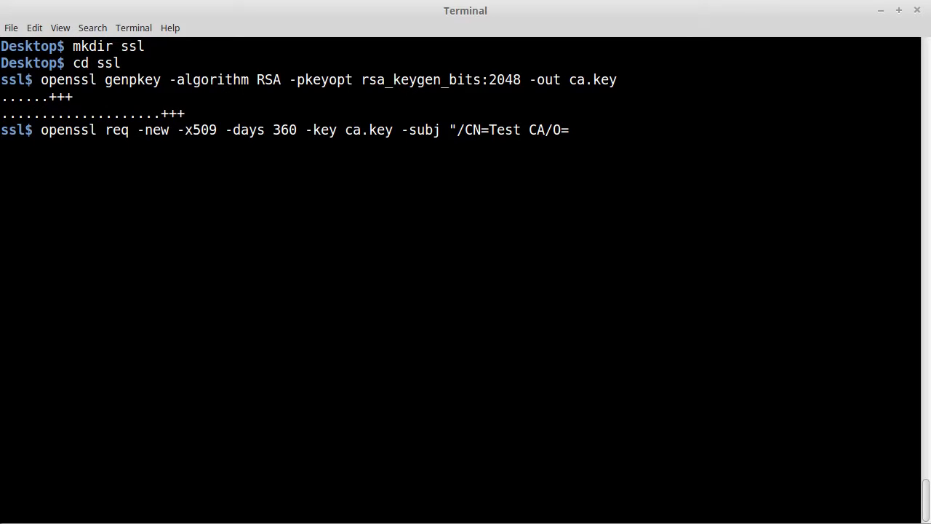
{"action": "type", "text": "AAAA Te"}
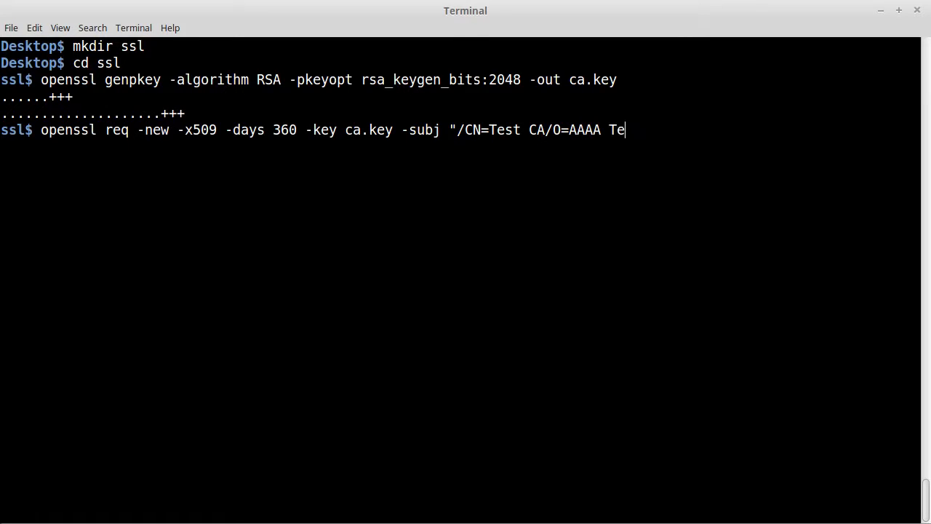
{"action": "type", "text": "st Organiza"}
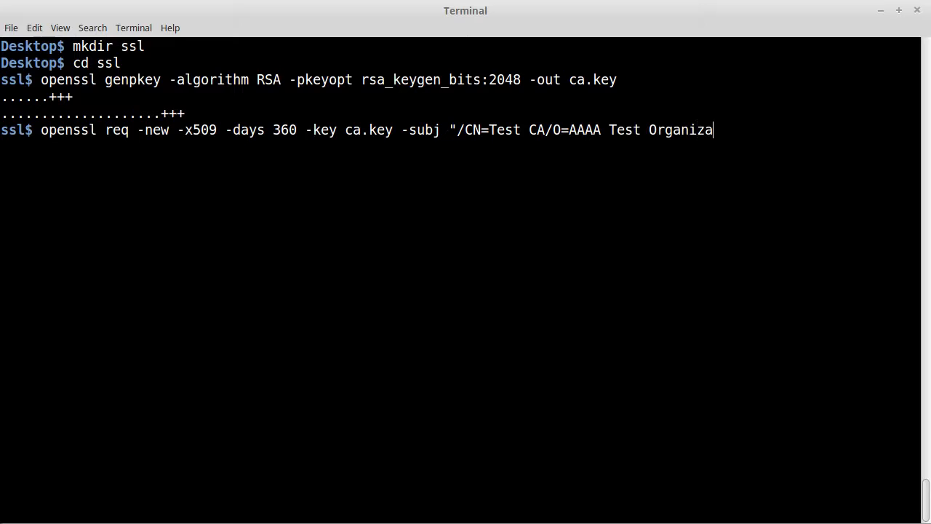
{"action": "type", "text": "tion\""}
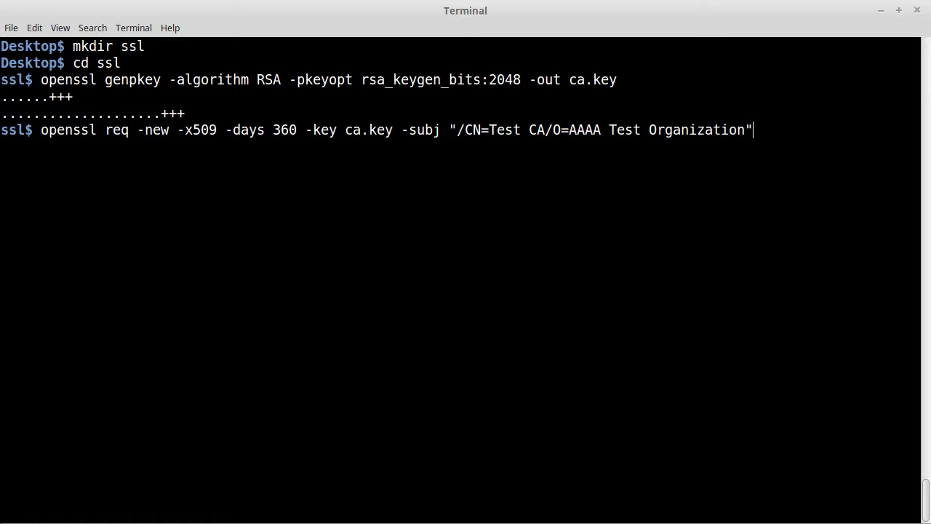
{"action": "type", "text": "-out"}
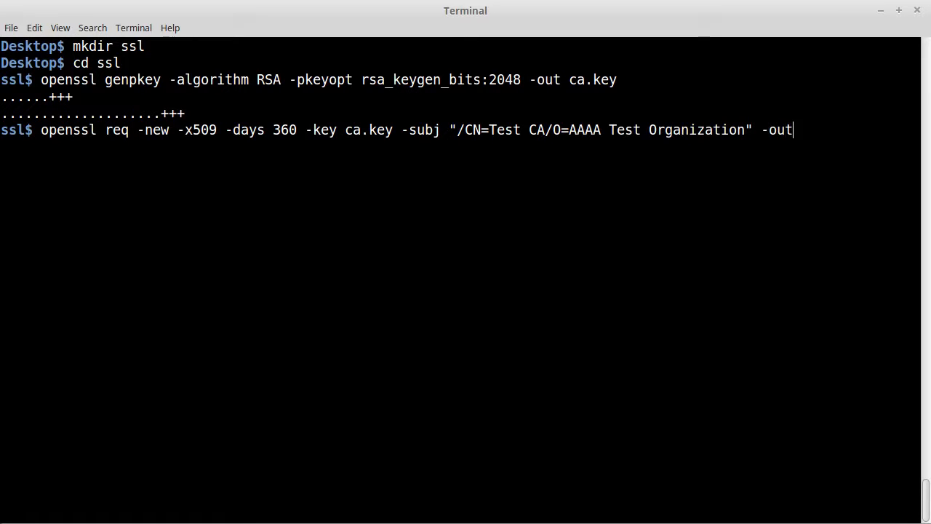
{"action": "type", "text": "ca.crt"}
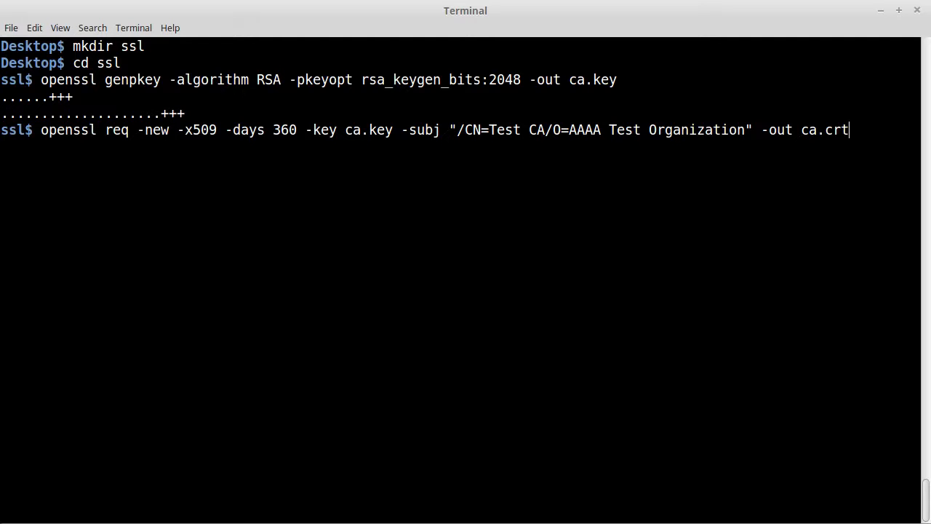
{"action": "key", "text": "Return"}
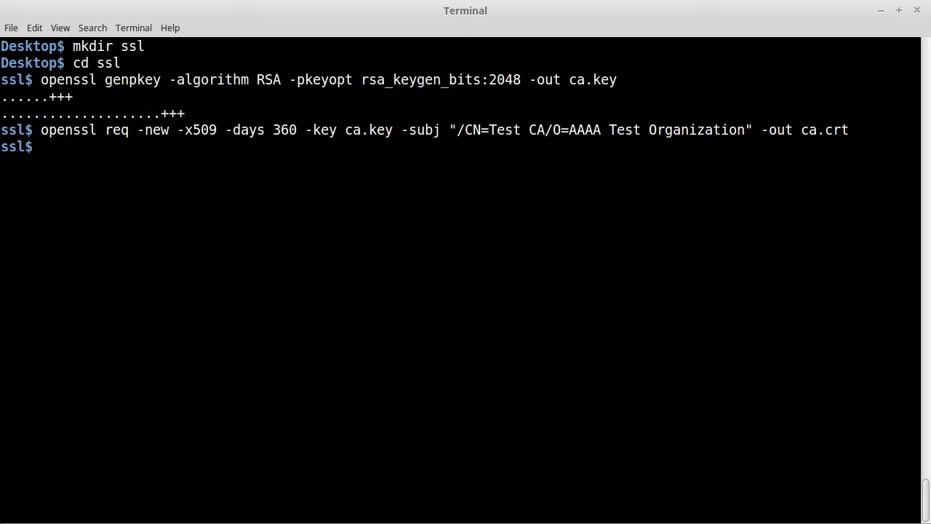
- Reuse the genpkey command to generate a 2048-bit RSA server.key
{"action": "type", "text": "openssl genpkey -algorithm RSA -pkeyopt rsa_keygen_bits:2048 -out ca.key"}
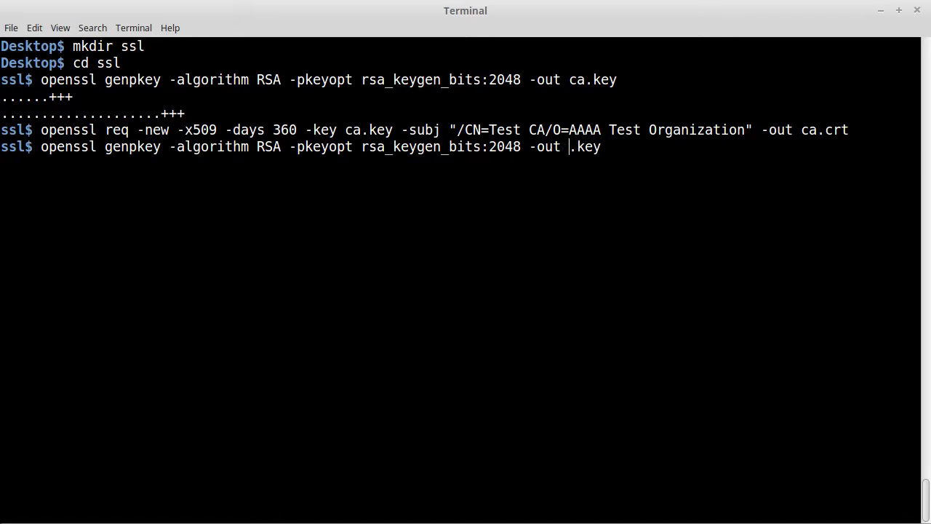
{"action": "type", "text": "server"}
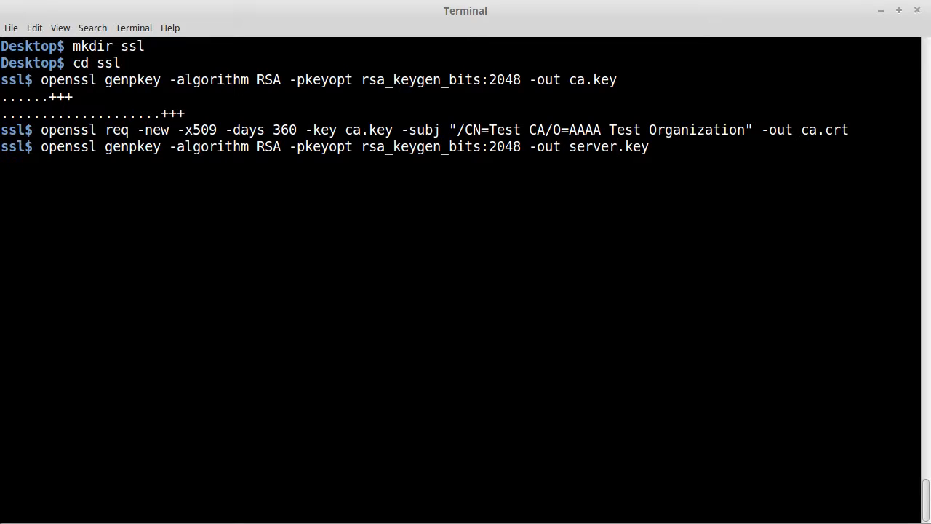
{"action": "key", "text": "Return"}
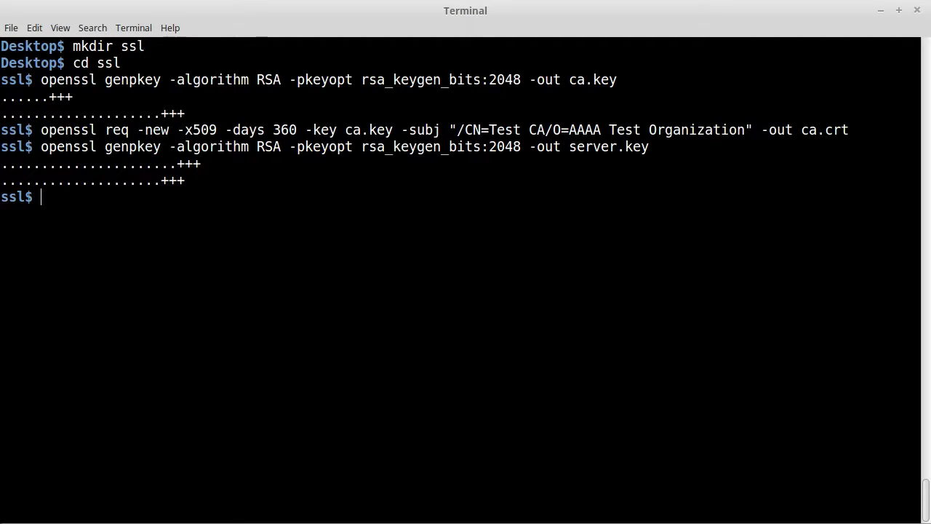
- Create server.csr from server.key with subject "/CN=localhost/O=AAAA Test Organization"
{"action": "type", "text": "openssl"}
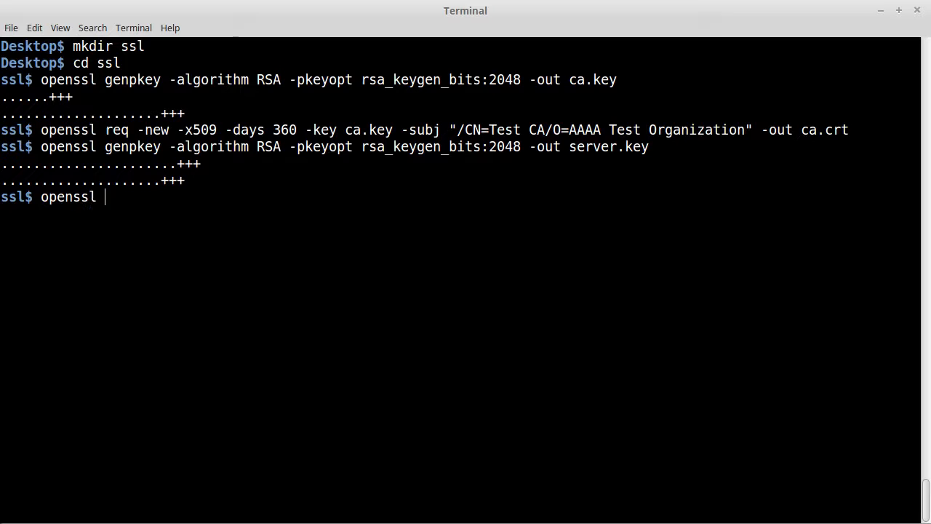
{"action": "type", "text": "req -new"}
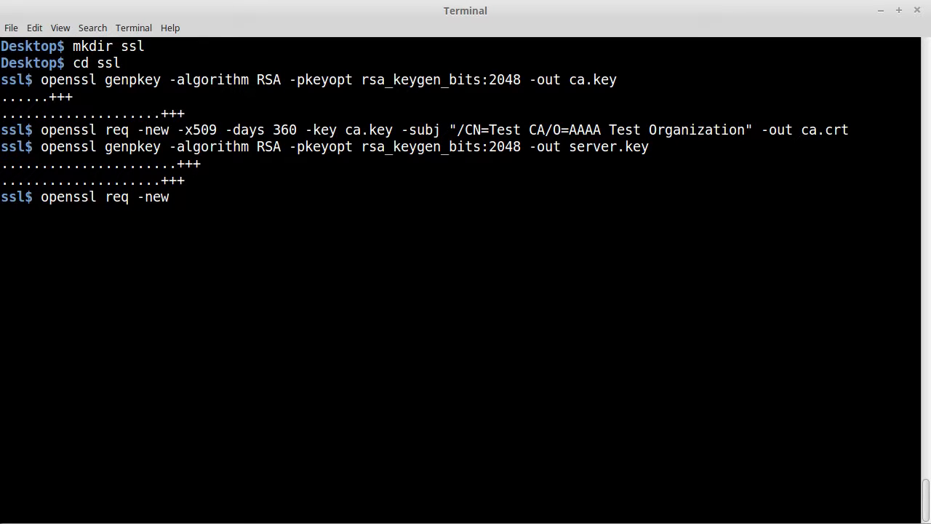
{"action": "type", "text": "-key s"}
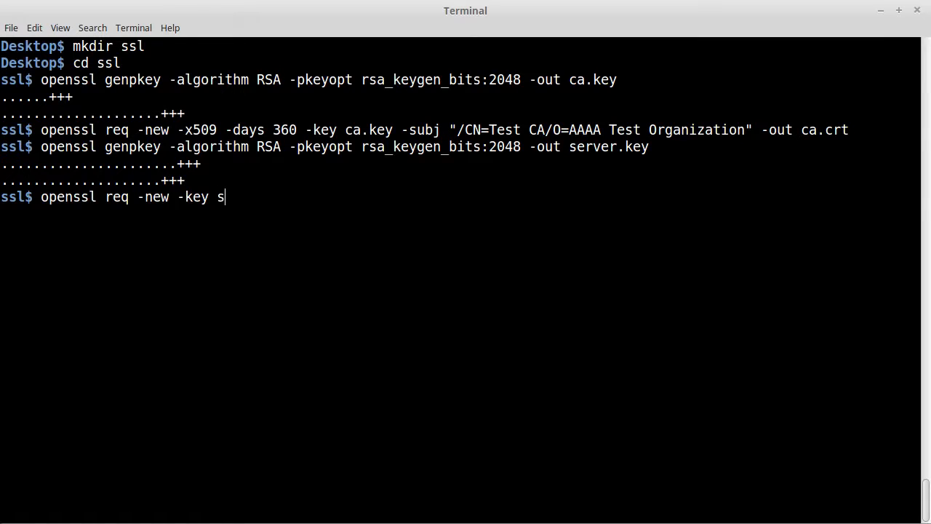
{"action": "type", "text": "erver.key"}
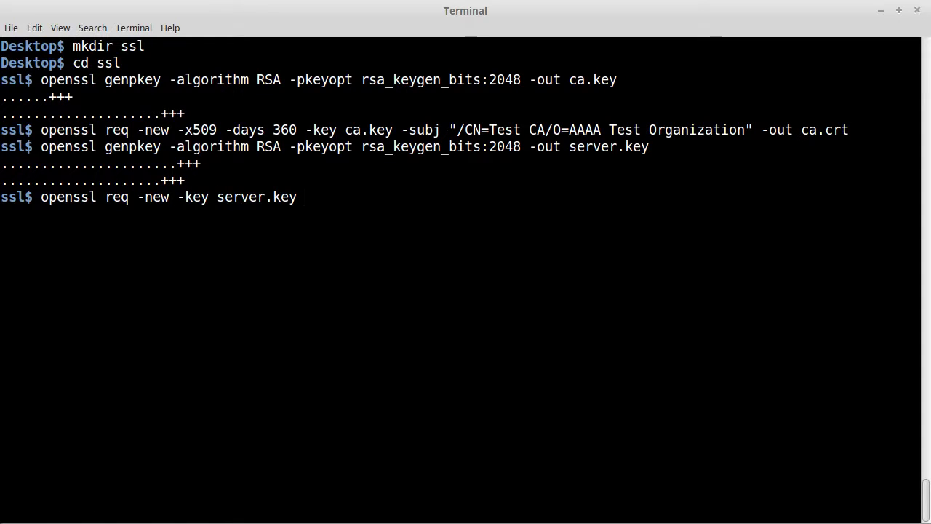
{"action": "type", "text": "-subj"}
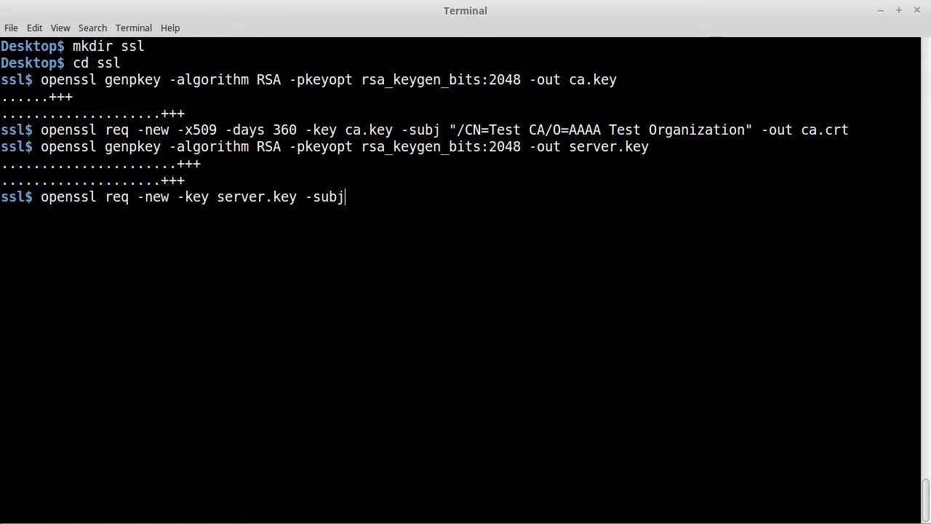
{"action": "type", "text": "\"/"}
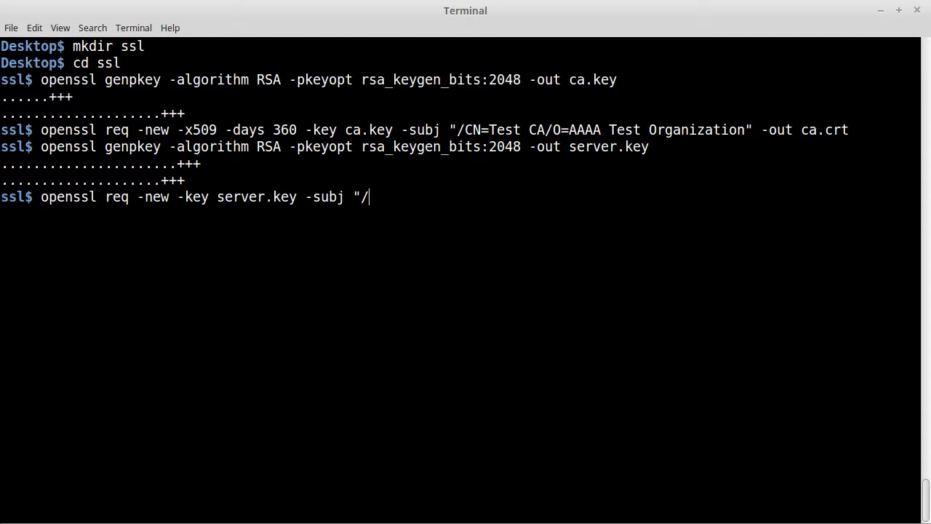
{"action": "type", "text": "CN="}
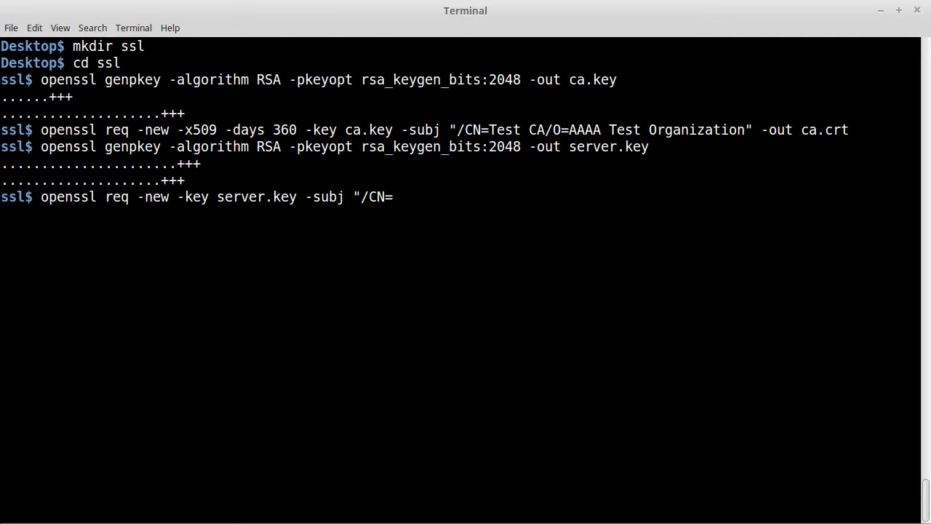
{"action": "type", "text": "localhost"}
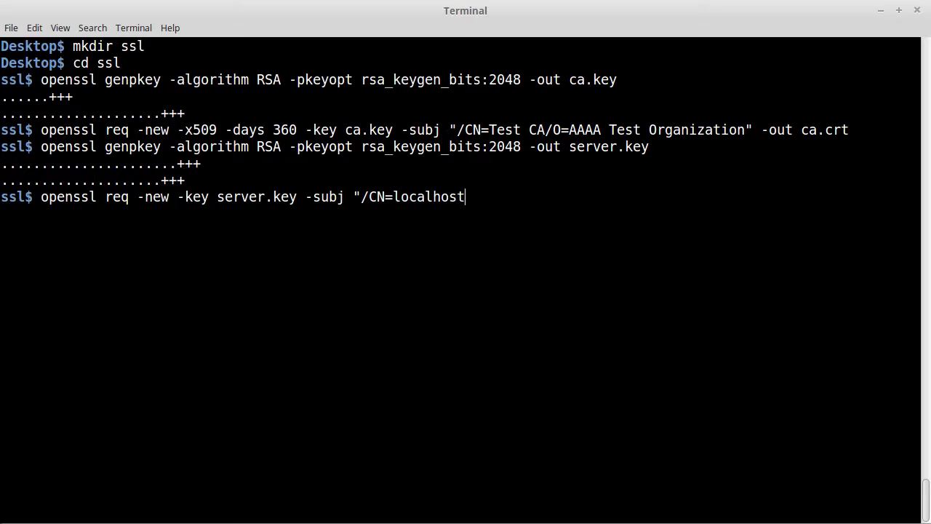
{"action": "type", "text": "/"}
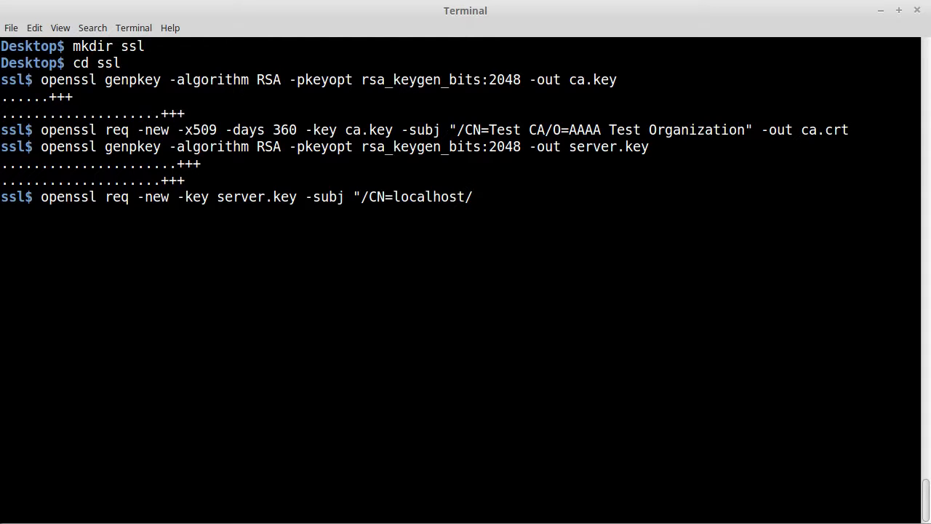
{"action": "type", "text": "O="}
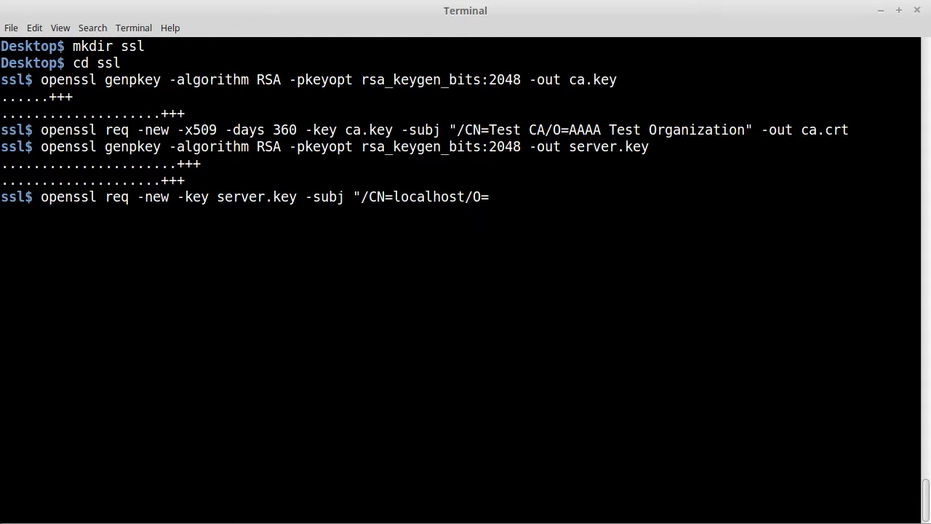
{"action": "type", "text": "AAAA Test"}
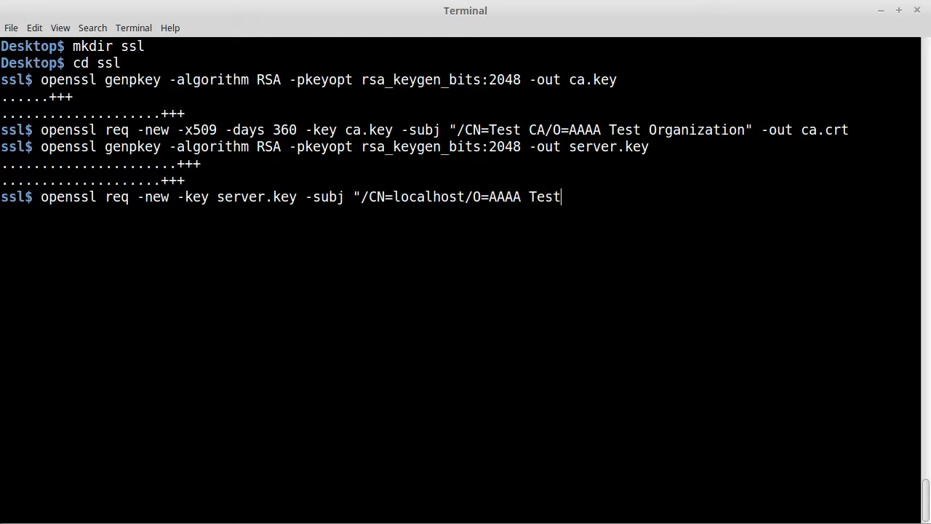
{"action": "type", "text": "Organizat"}
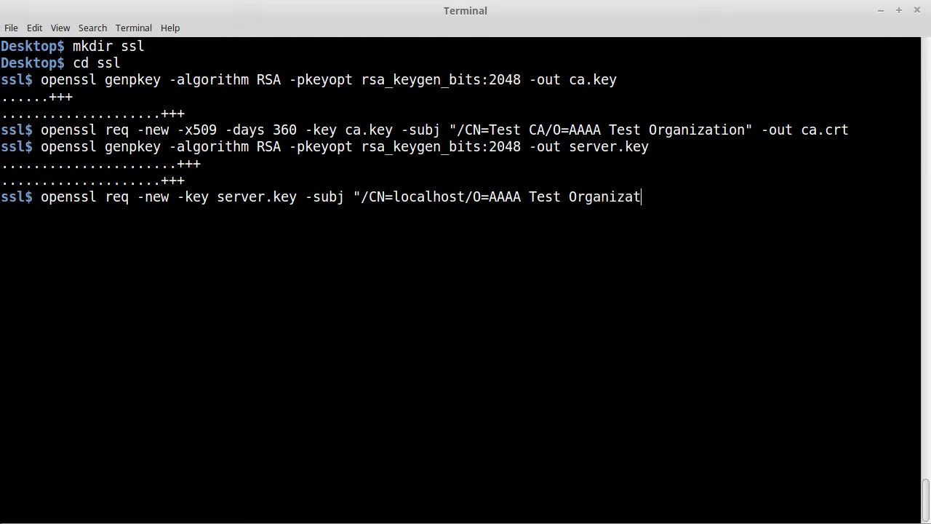
{"action": "type", "text": "ion\""}
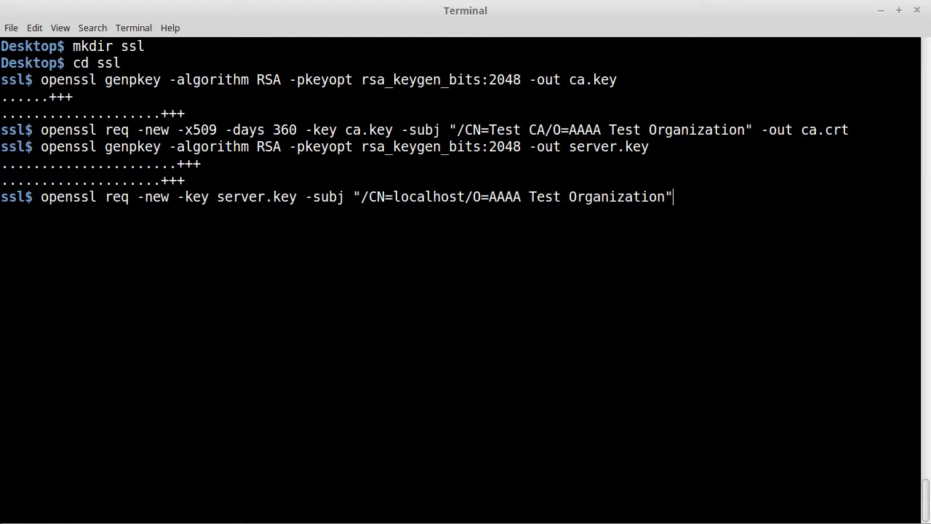
{"action": "type", "text": "-ou"}
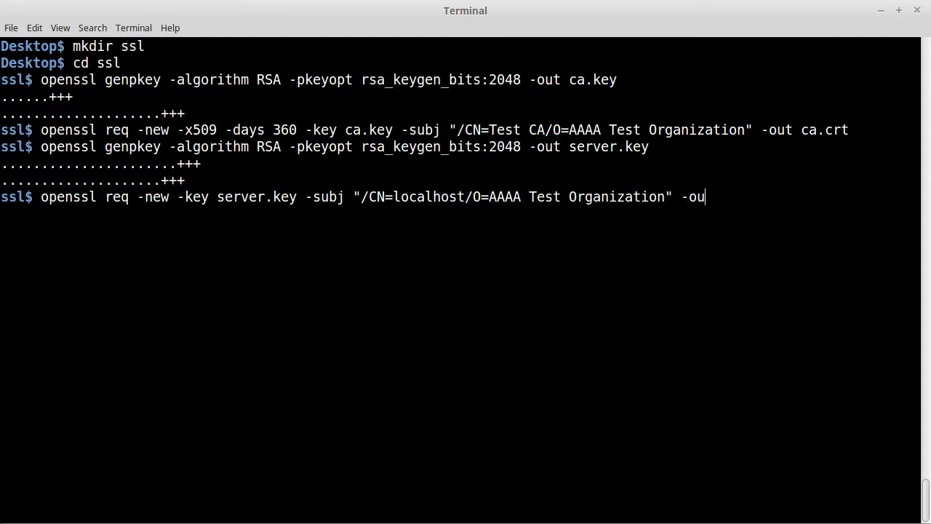
{"action": "type", "text": "t serv"}
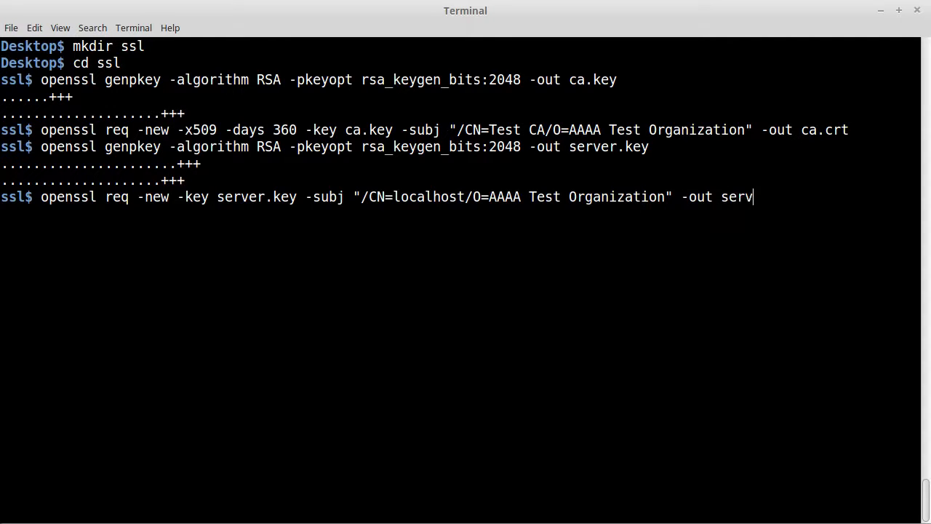
{"action": "type", "text": "er.csr"}
{"action": "type", "text": "open"}
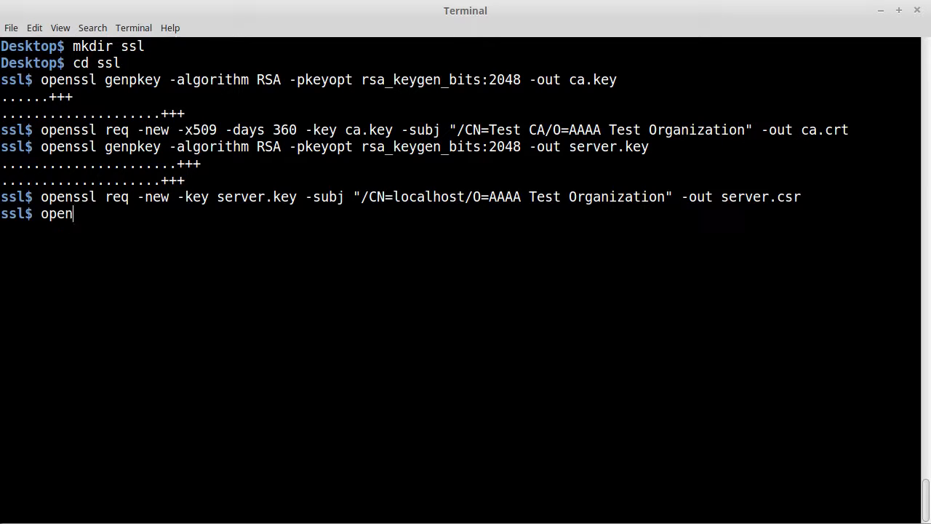
- Sign server.csr with ca.crt and ca.key (-CAcreateserial) into a 360-day server.crt
{"action": "type", "text": "ssl"}
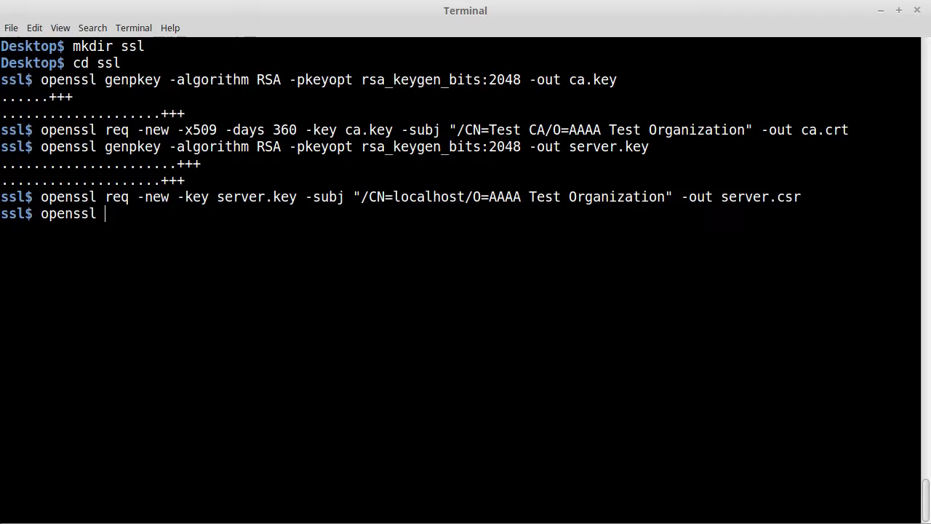
{"action": "type", "text": "x509"}
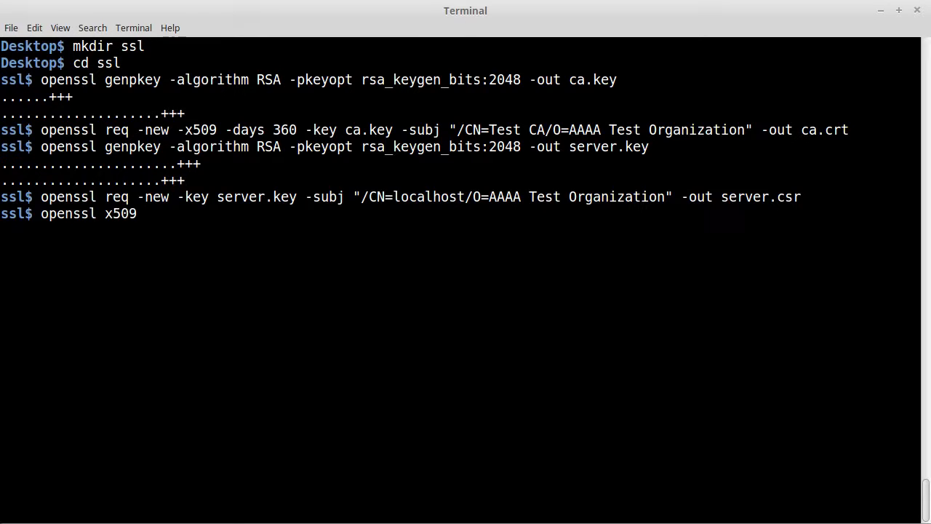
{"action": "type", "text": "-day"}
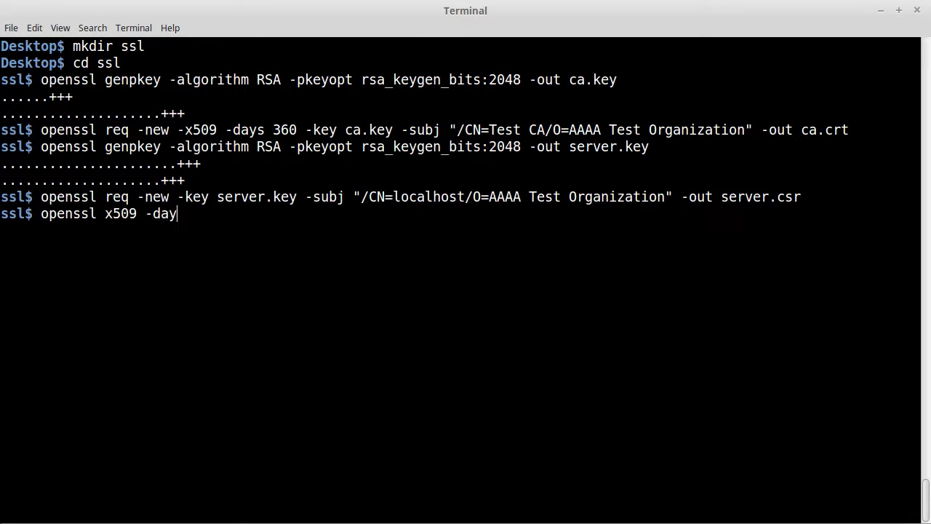
{"action": "type", "text": "s 3"}
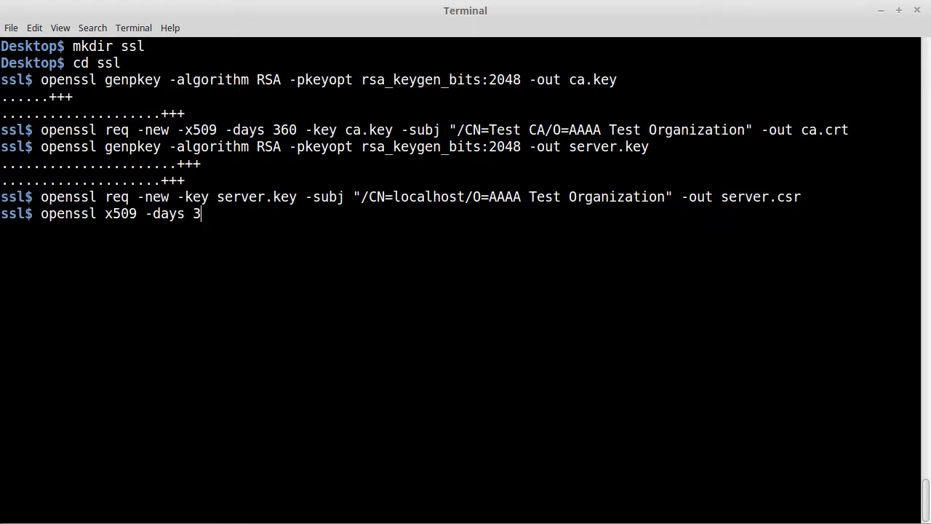
{"action": "type", "text": "60"}
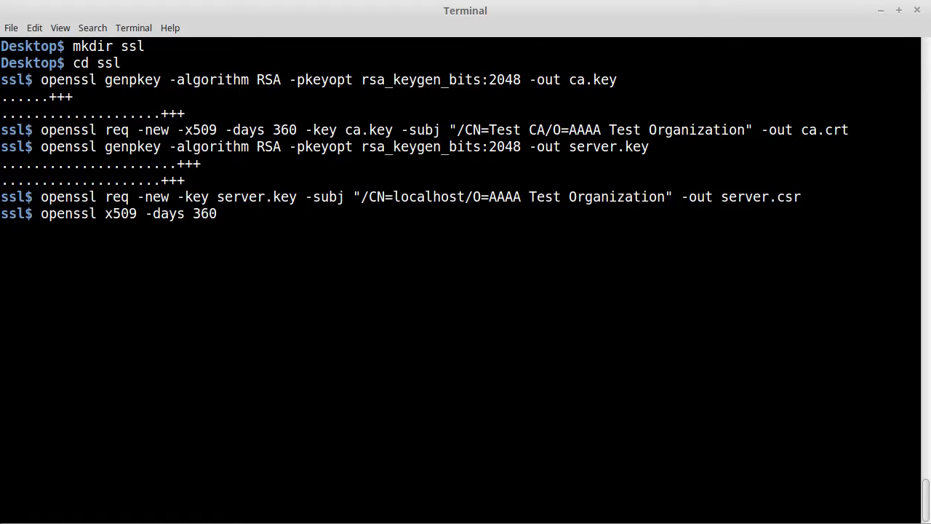
{"action": "type", "text": "-req"}
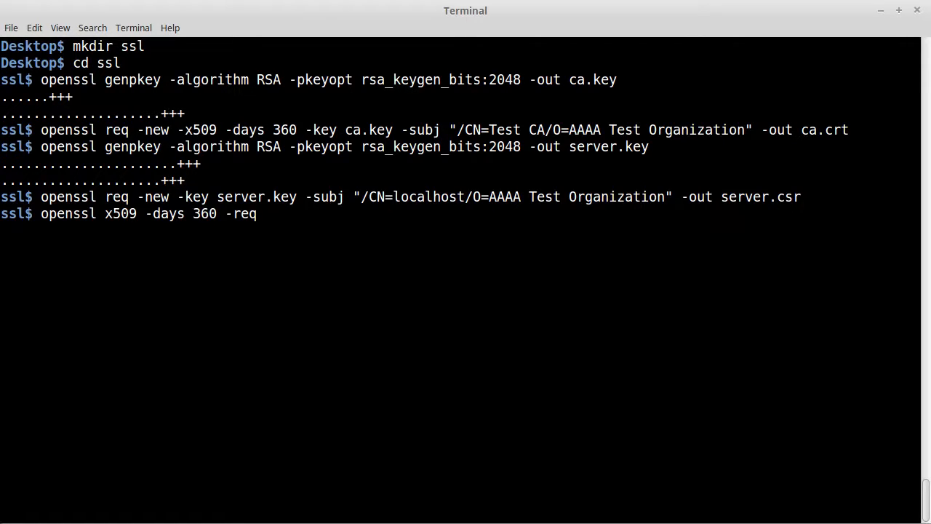
{"action": "type", "text": "-in"}
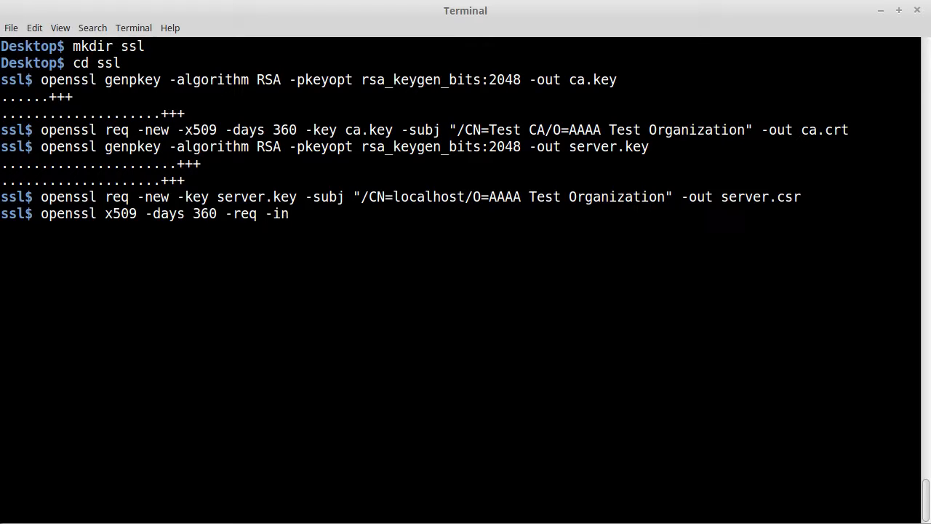
{"action": "type", "text": "server."}
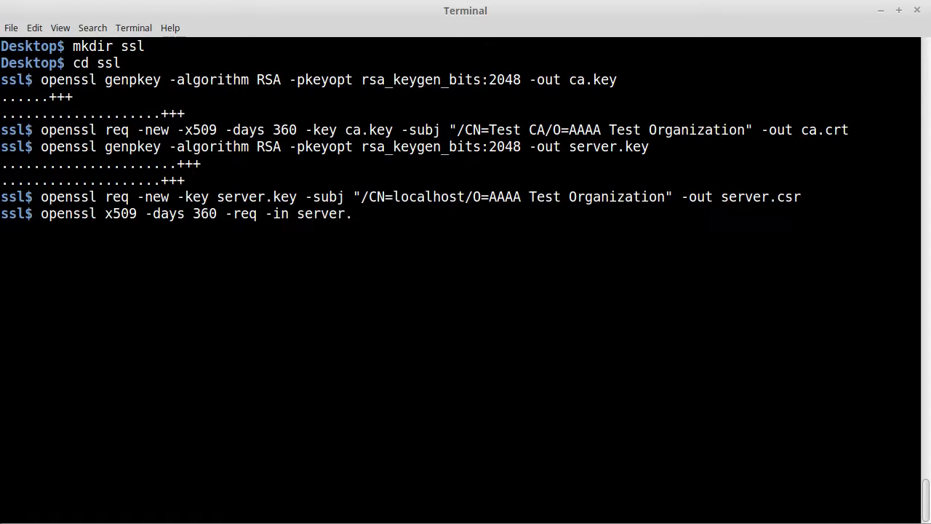
{"action": "type", "text": "csr"}
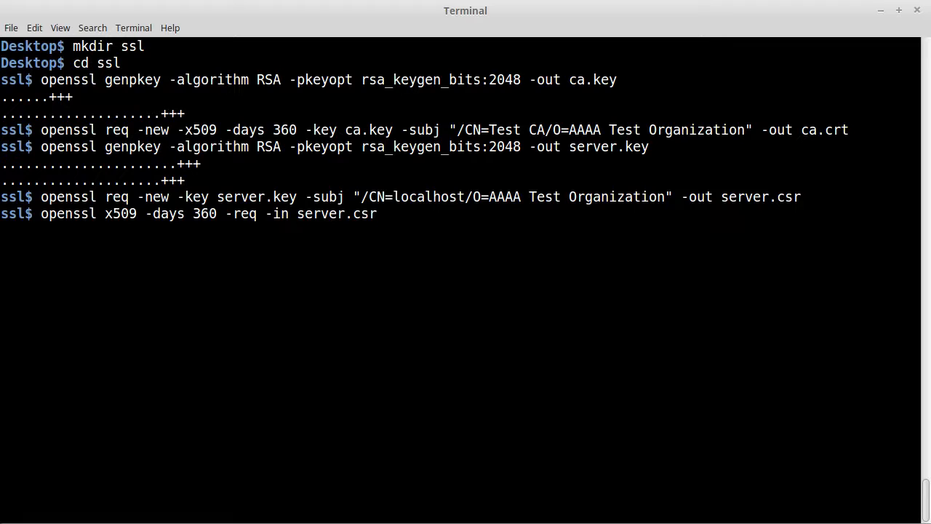
{"action": "type", "text": "-CAcrea"}
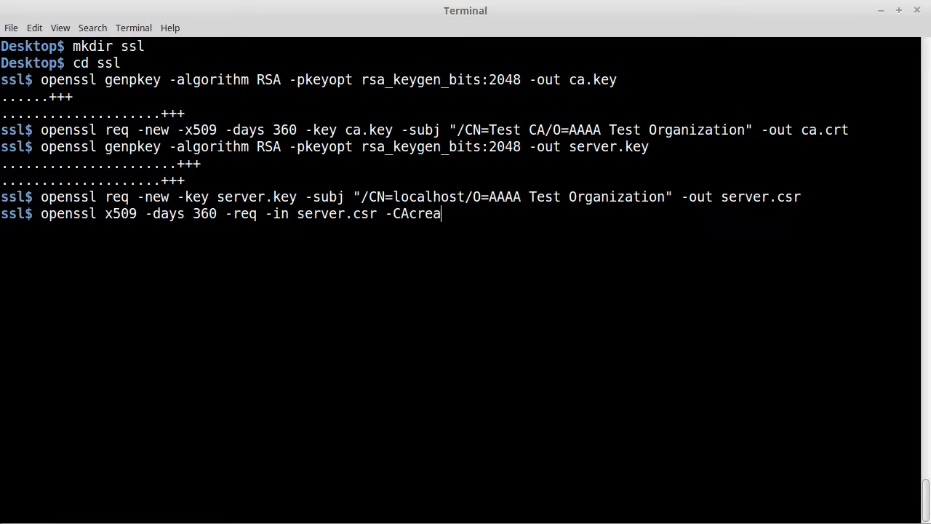
{"action": "type", "text": "teserial -"}
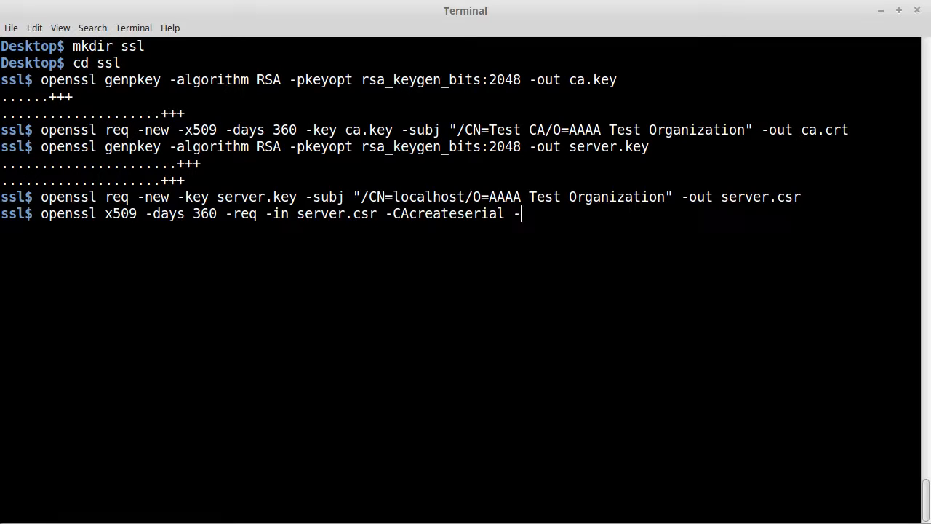
{"action": "type", "text": "CA ca.crt"}
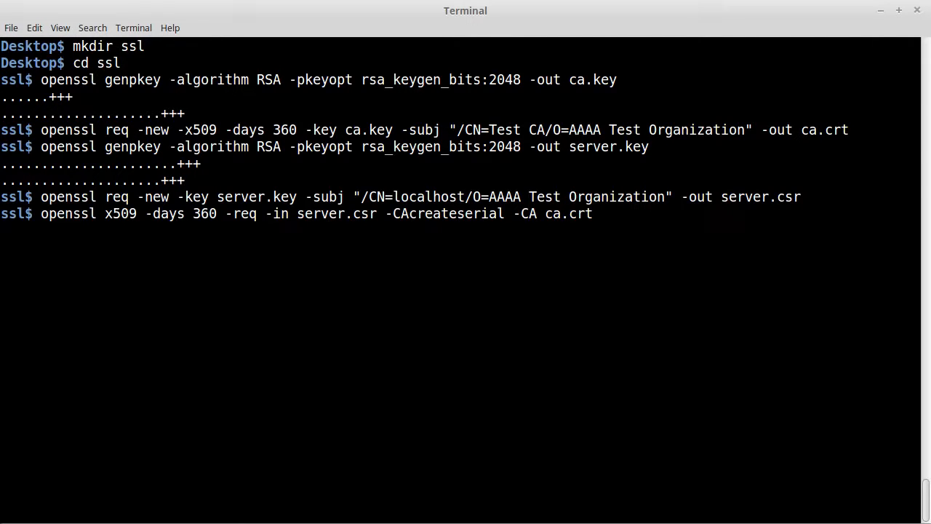
{"action": "type", "text": "-CAkey"}
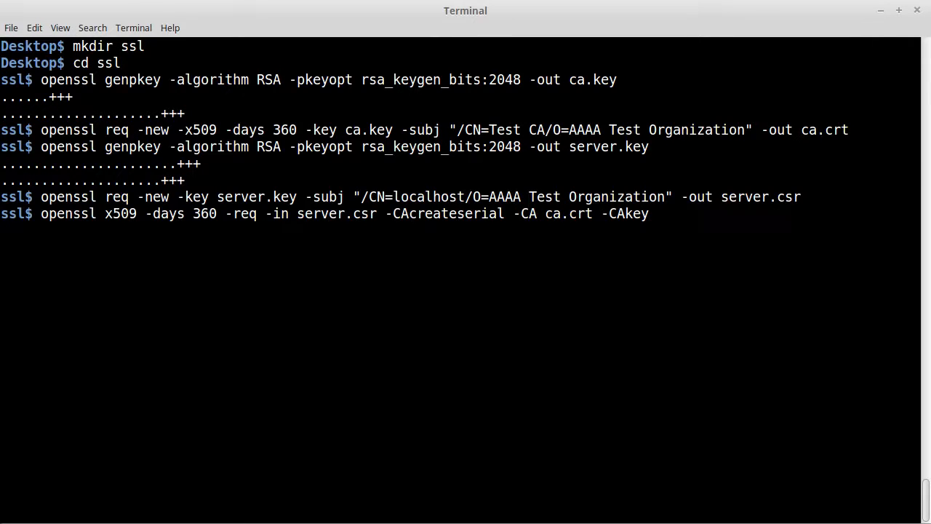
{"action": "type", "text": "ca.key"}
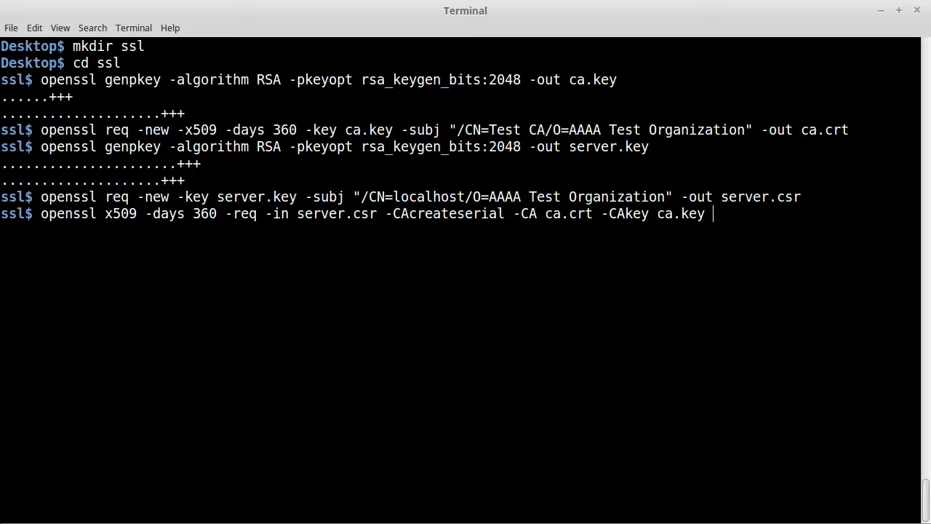
{"action": "type", "text": "-out"}
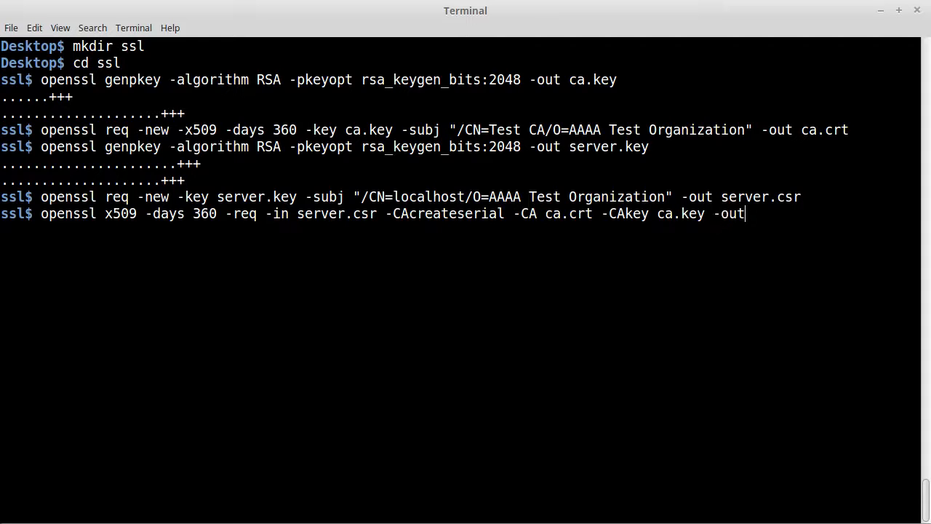
{"action": "type", "text": "server.cr"}
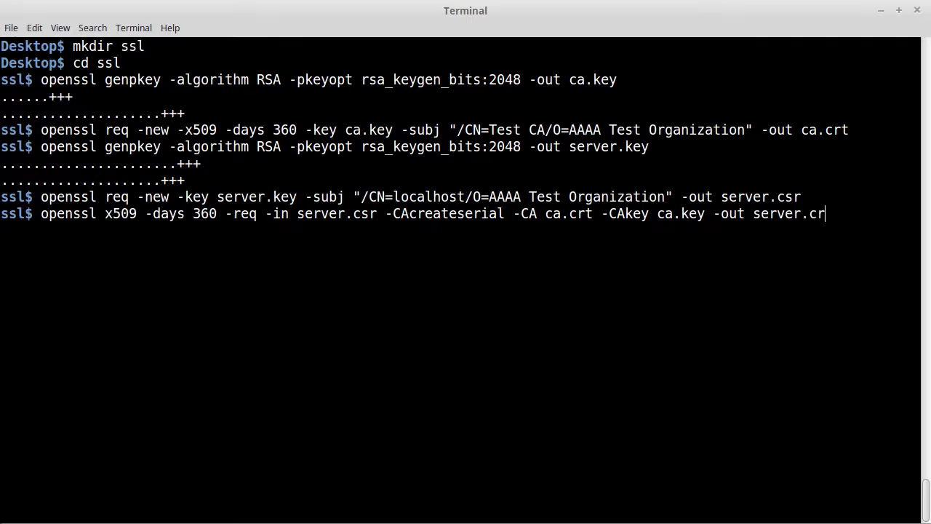
{"action": "key", "text": "Return"}
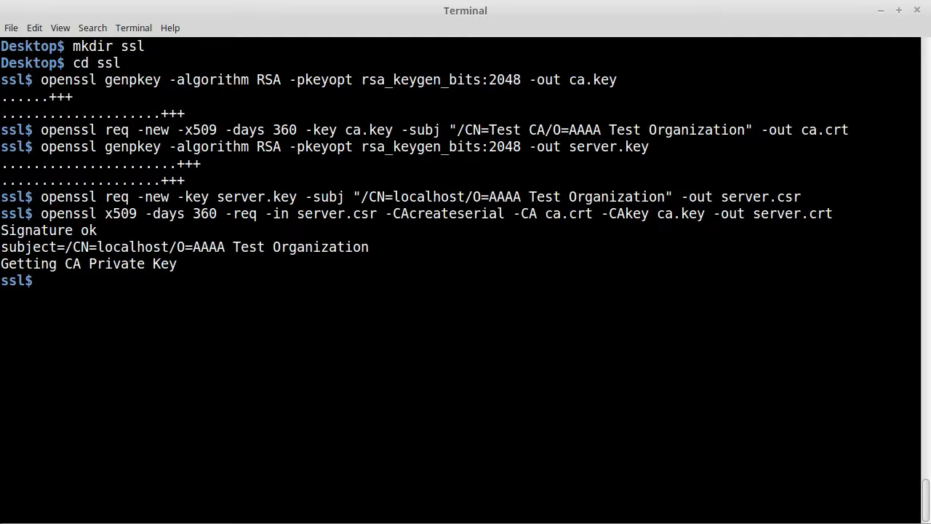
- Recall the genpkey command and generate a 2048-bit RSA client.key
{"action": "type", "text": "openssl req -new -key server.key -subj \"/CN=localhost/O=AAAA Test Organization\" -out server.csr"}
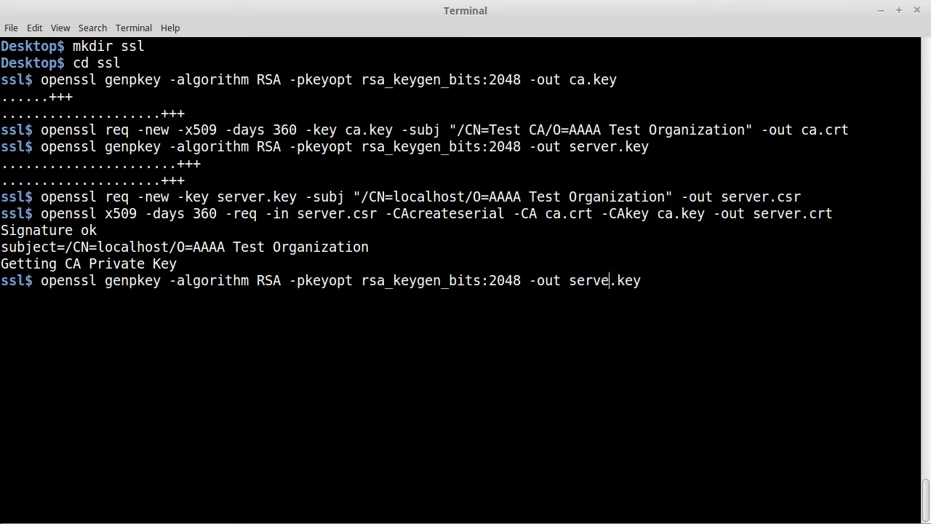
{"action": "type", "text": "client"}
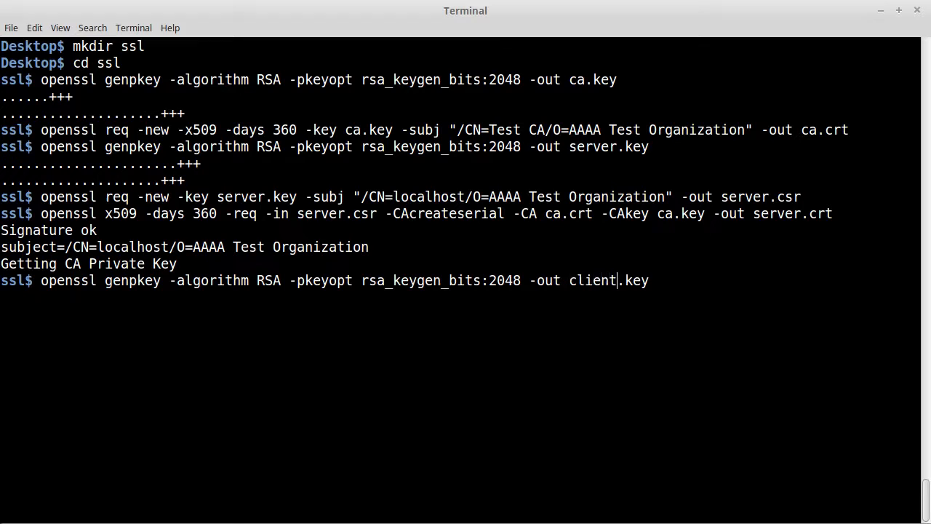
{"action": "key", "text": "Return"}
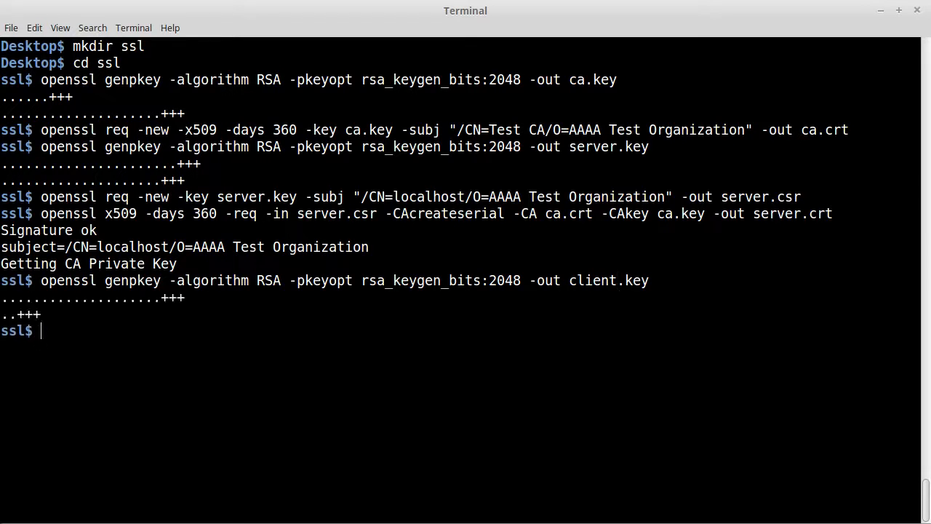
{"action": "type", "text": "openssl genpkey -algorithm RSA -pkeyopt rsa_keygen_bits:2048 -out client.key"}
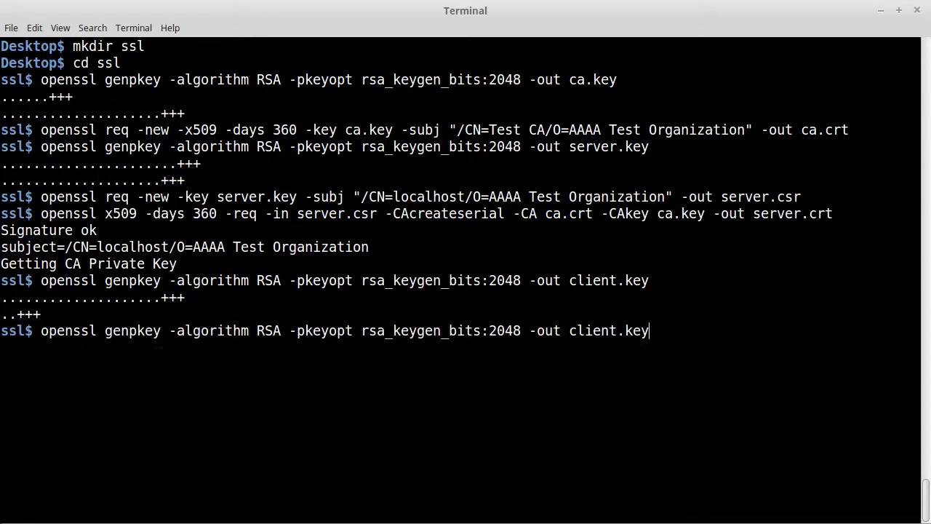
{"action": "key", "text": "Up"}
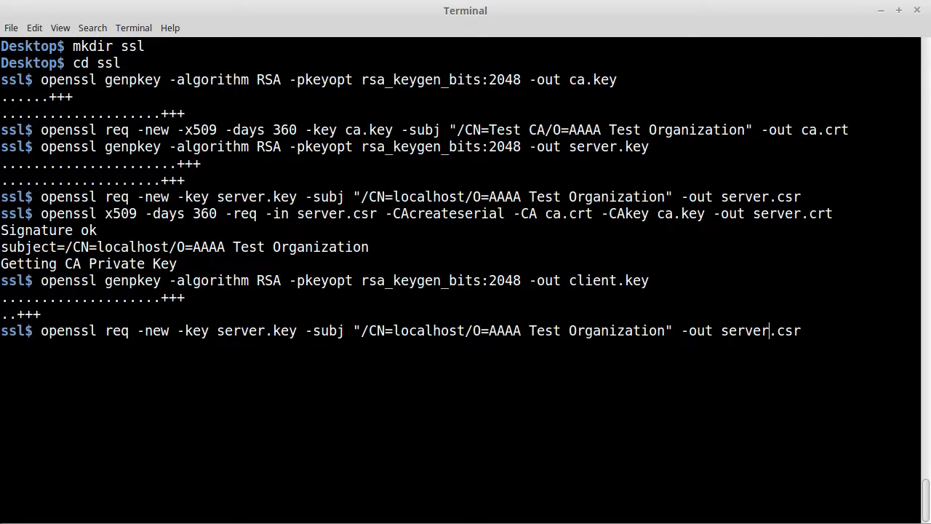
- Create client.csr from client.key with subject Test User, UID testuser1, AAAA Test Organization
{"action": "type", "text": "client"}
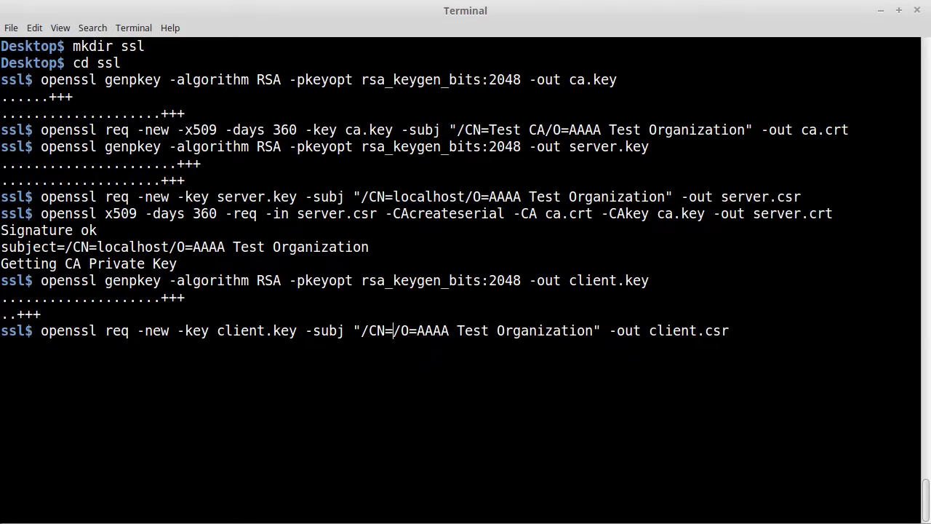
{"action": "type", "text": "Test User"}
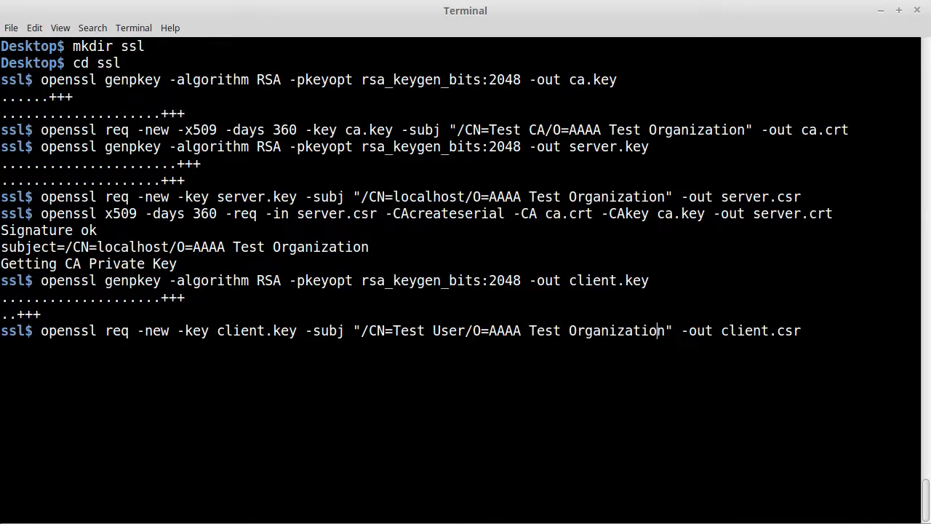
{"action": "type", "text": "/UID"}
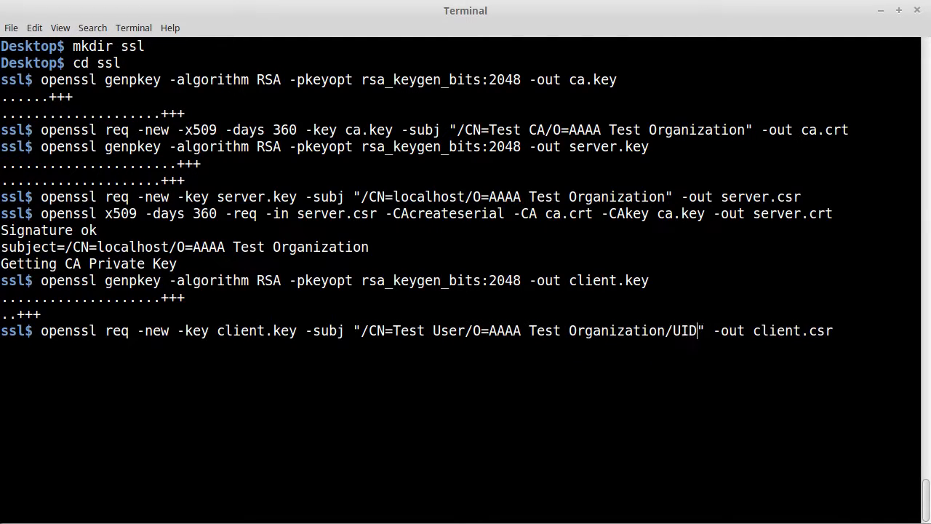
{"action": "type", "text": "=testuser"}
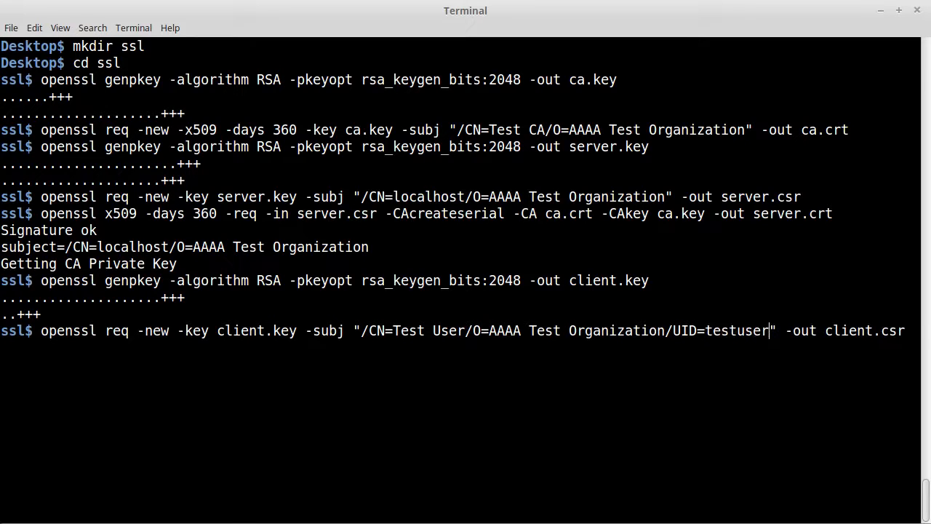
{"action": "type", "text": "1"}
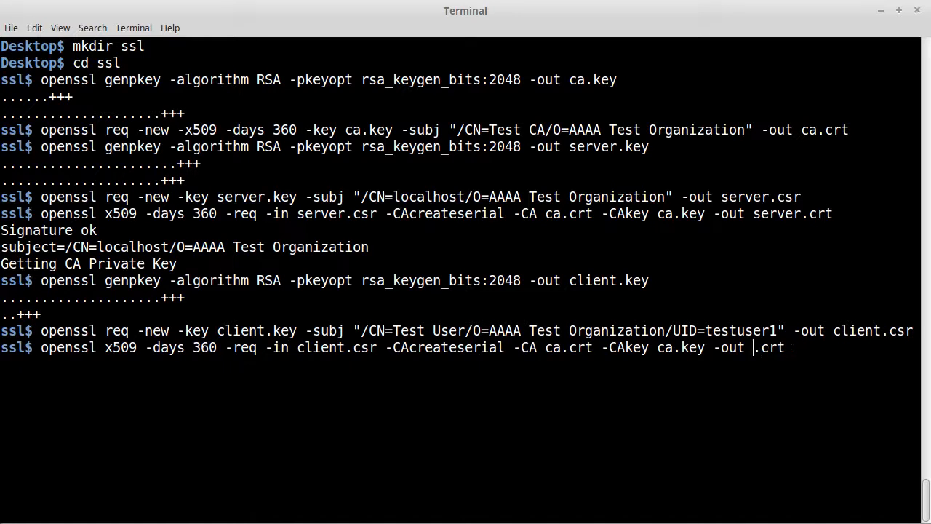
- Sign the client request with ca.crt and ca.key into a 360-day client.crt
{"action": "type", "text": "client"}
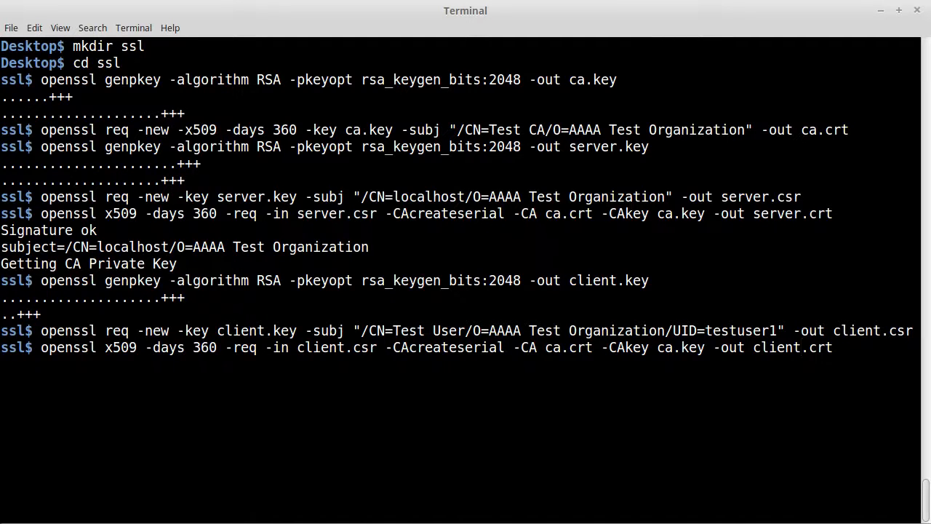
{"action": "key", "text": "Return"}
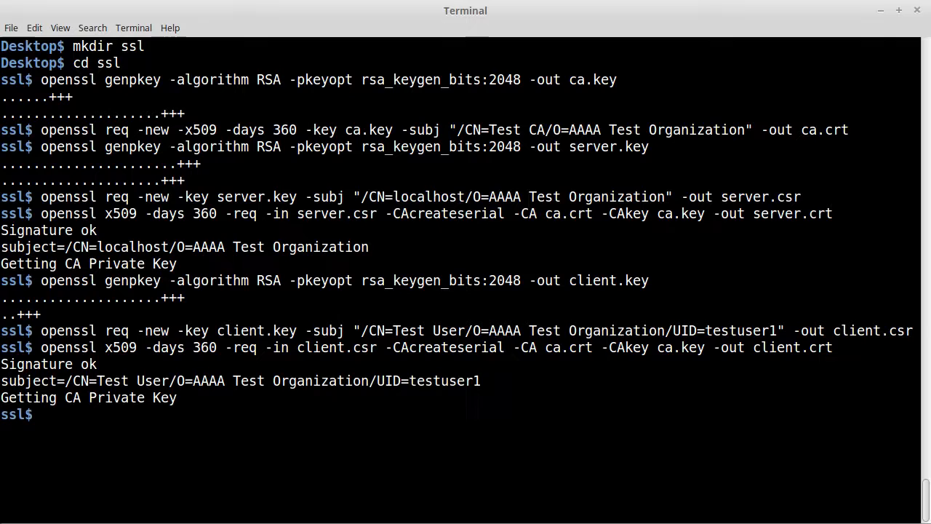
{"action": "type", "text": "openss"}
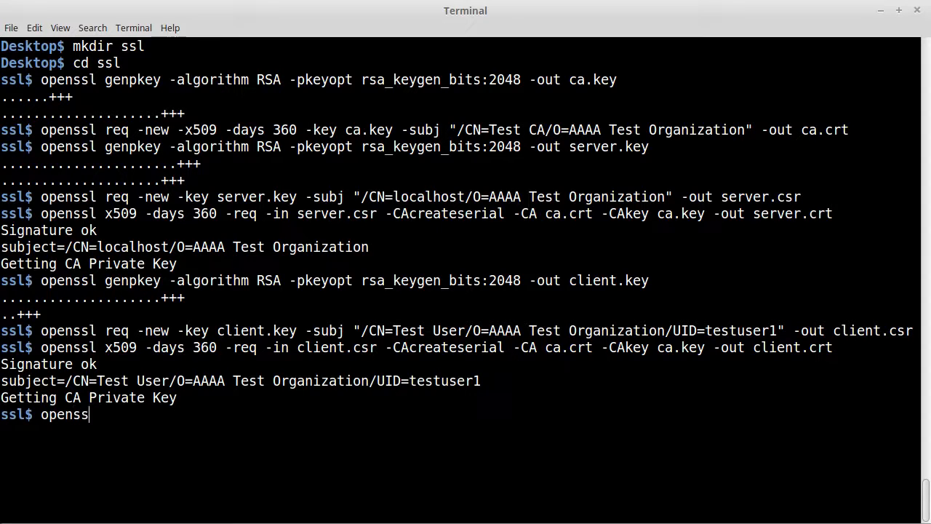
- Export client.crt and client.key to client.p12 with empty password, then list the ssl folder
{"action": "type", "text": "p"}
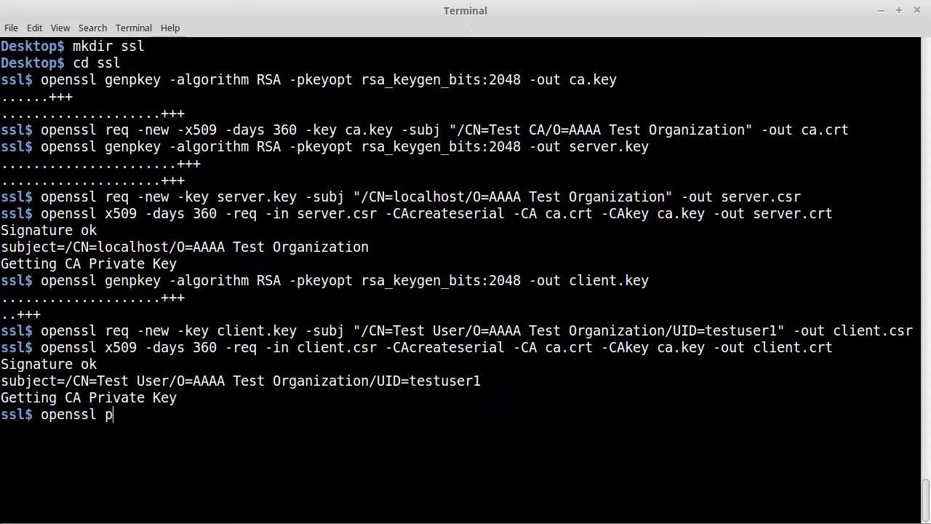
{"action": "type", "text": "kcs"}
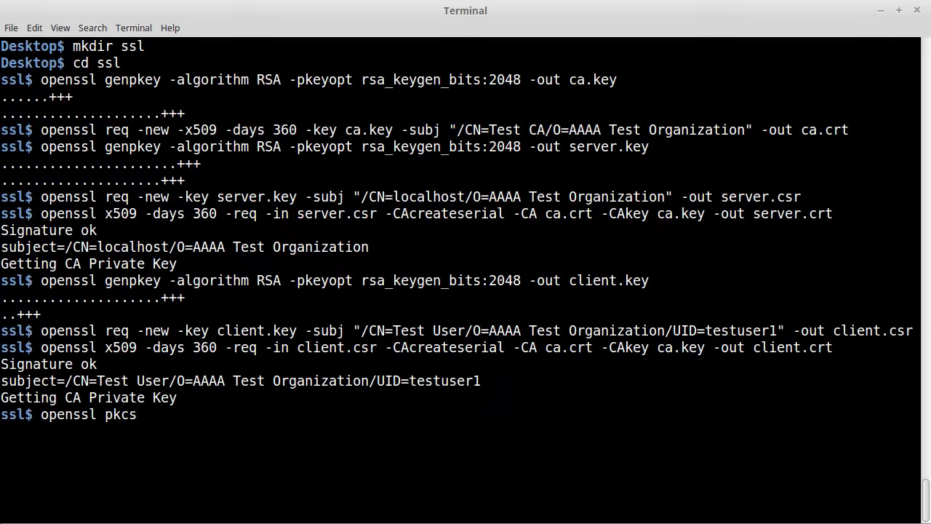
{"action": "type", "text": "12"}
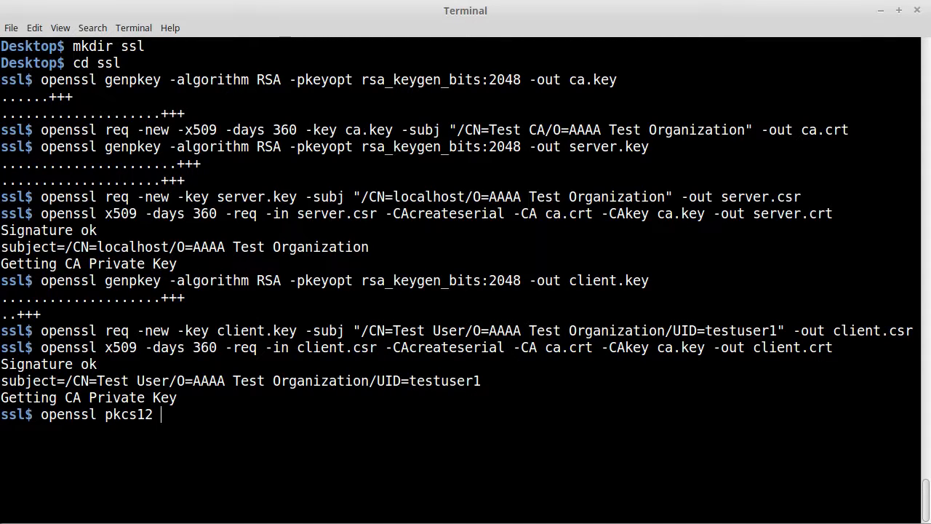
{"action": "type", "text": "-in client.c"}
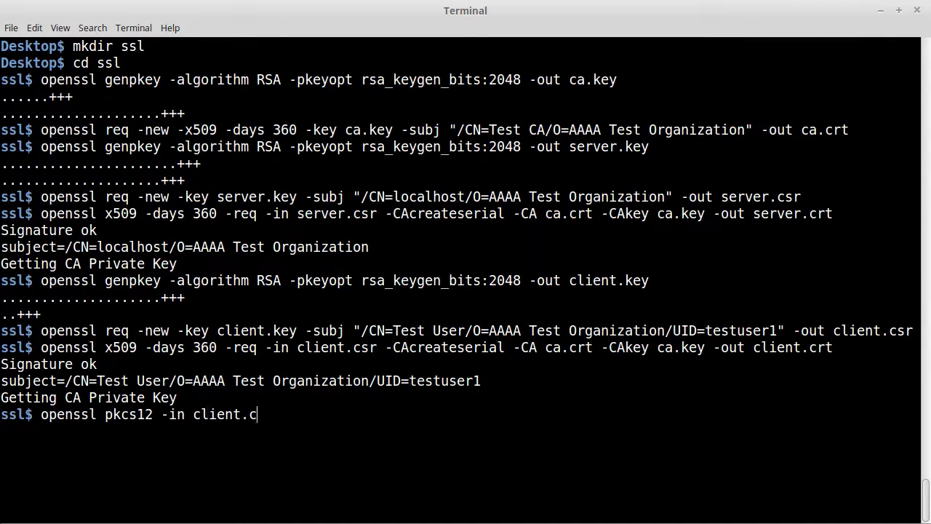
{"action": "type", "text": "rt"}
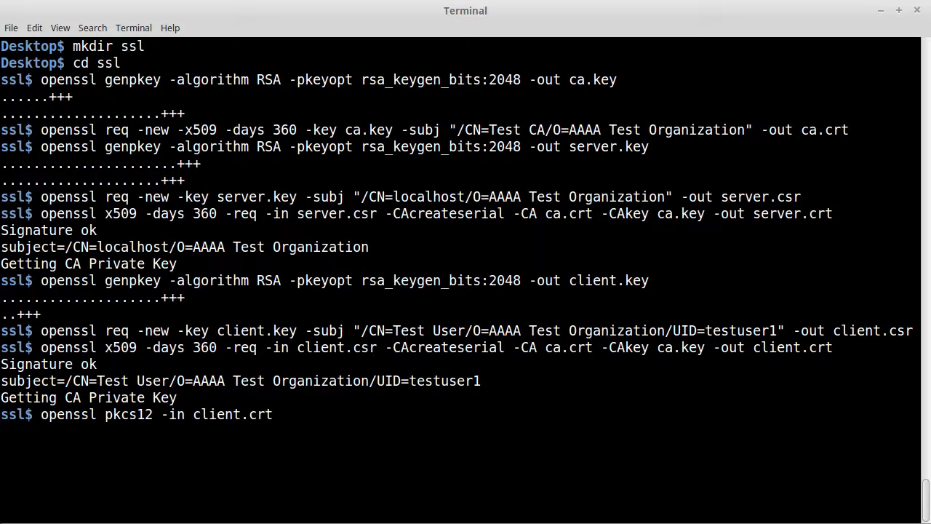
{"action": "type", "text": "-in"}
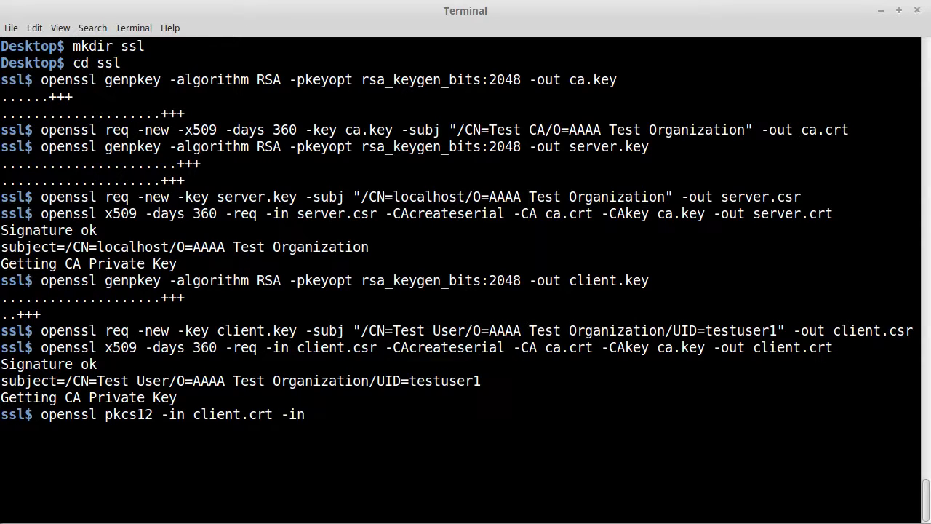
{"action": "type", "text": "key"}
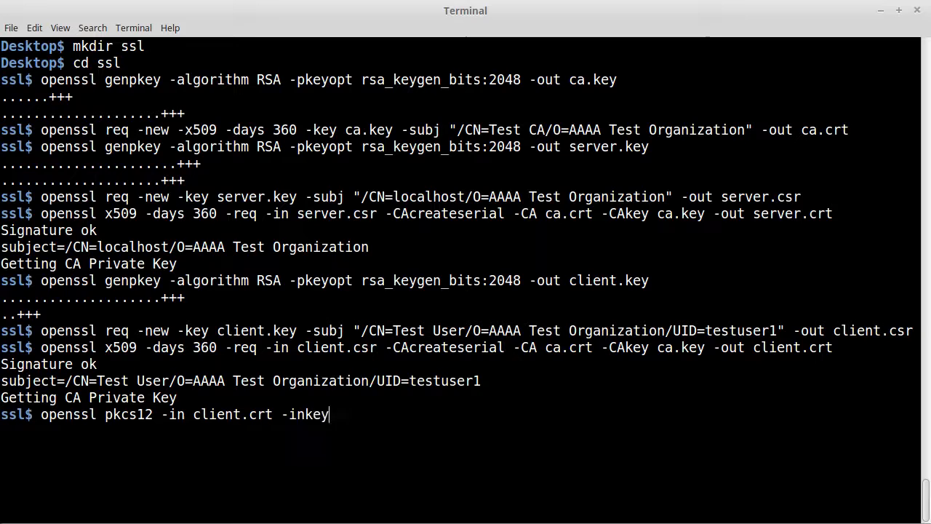
{"action": "type", "text": "client.key"}
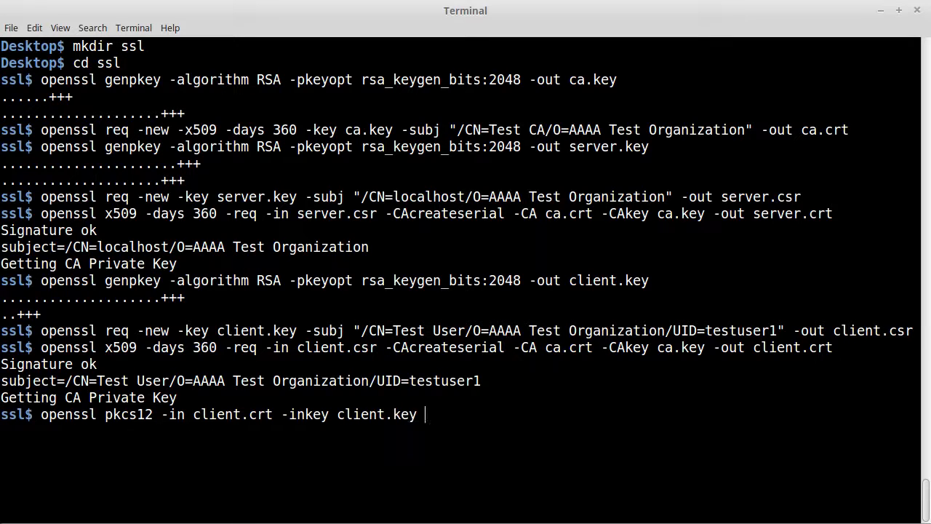
{"action": "type", "text": "-e"}
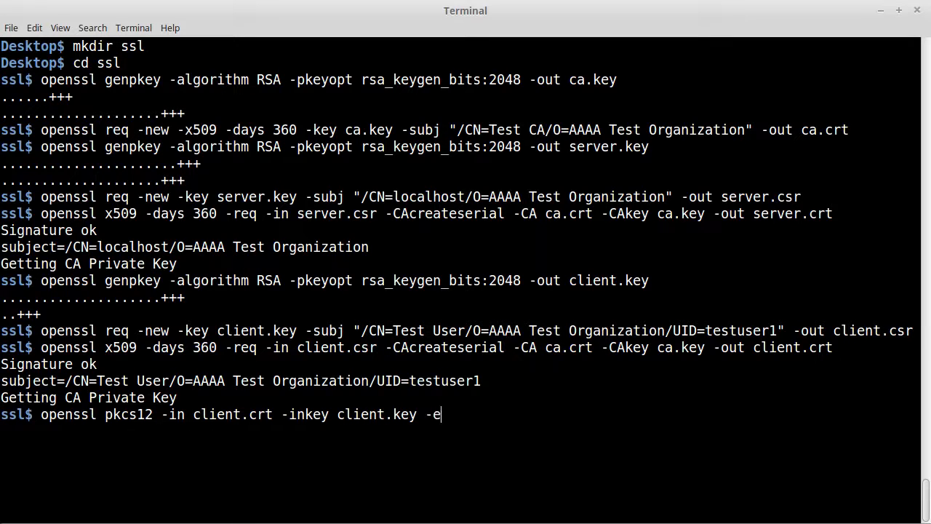
{"action": "type", "text": "xport"}
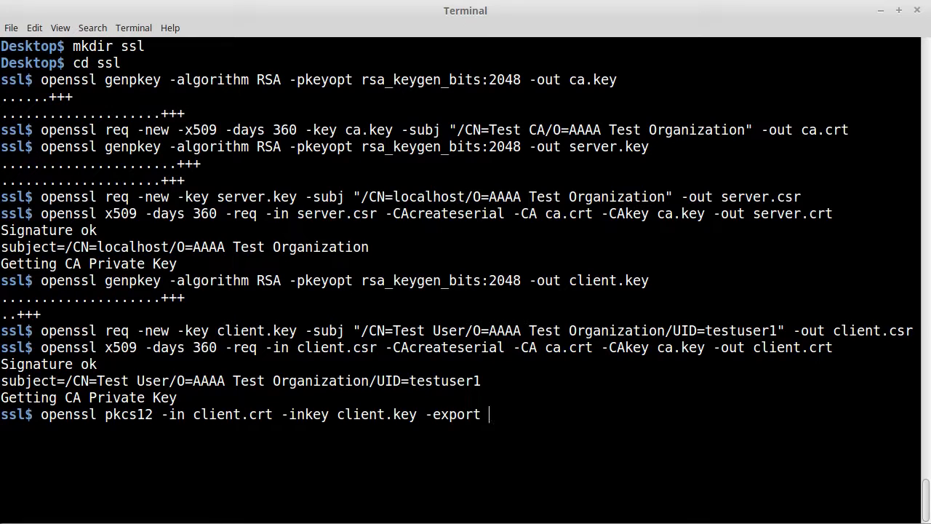
{"action": "type", "text": "-password"}
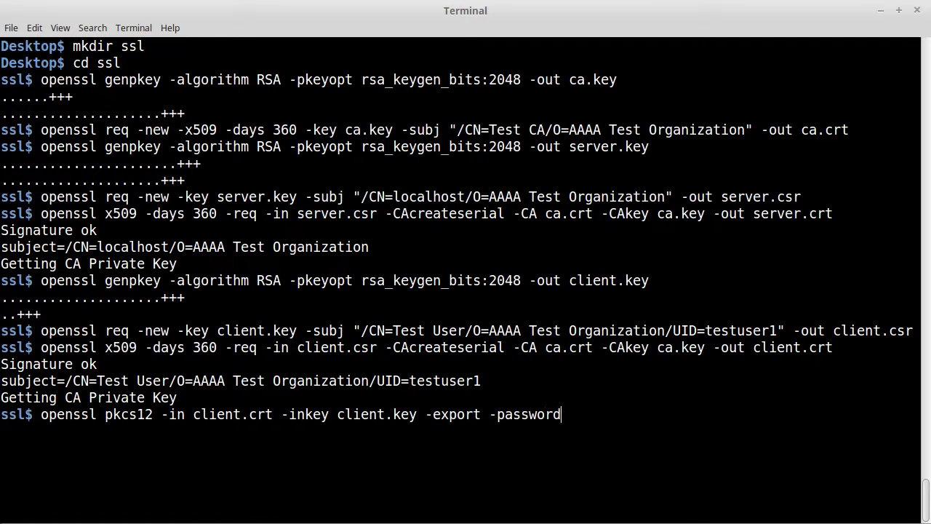
{"action": "type", "text": "pass:"}
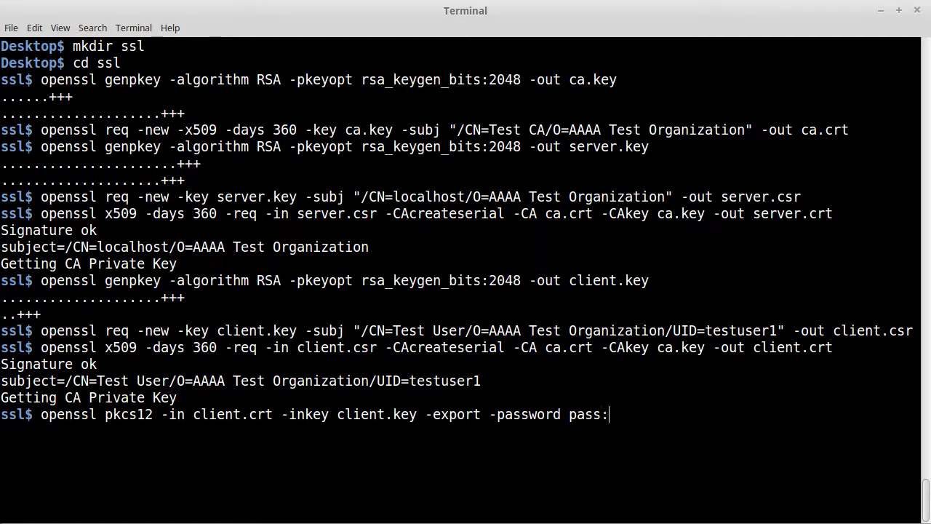
{"action": "type", "text": "-out"}
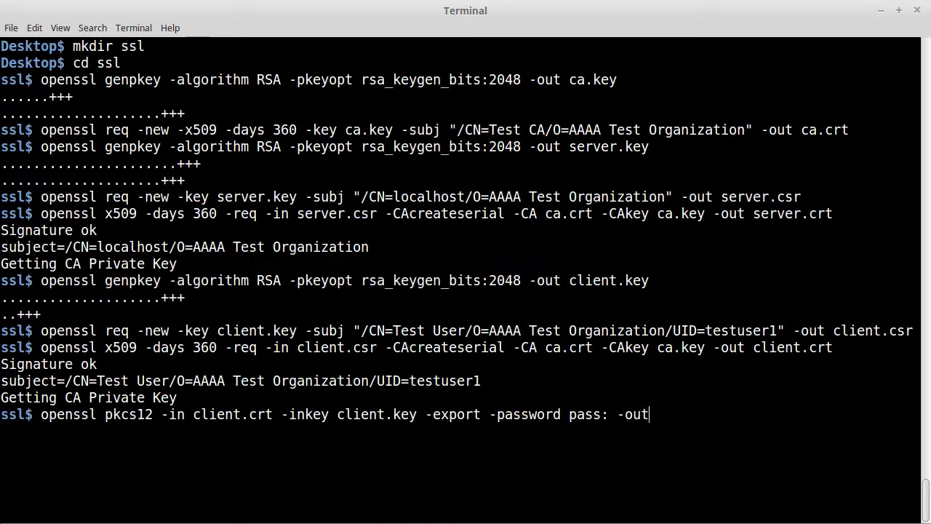
{"action": "type", "text": "client.p"}
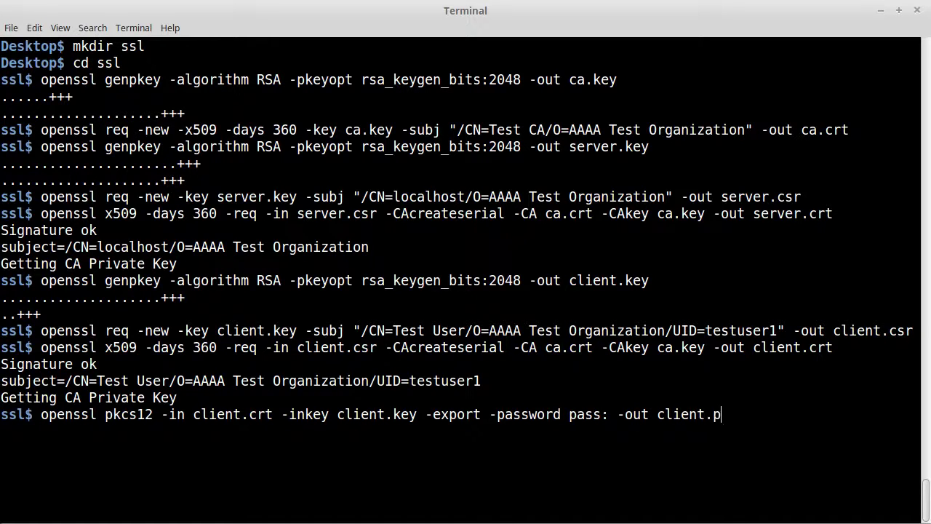
{"action": "type", "text": "12"}
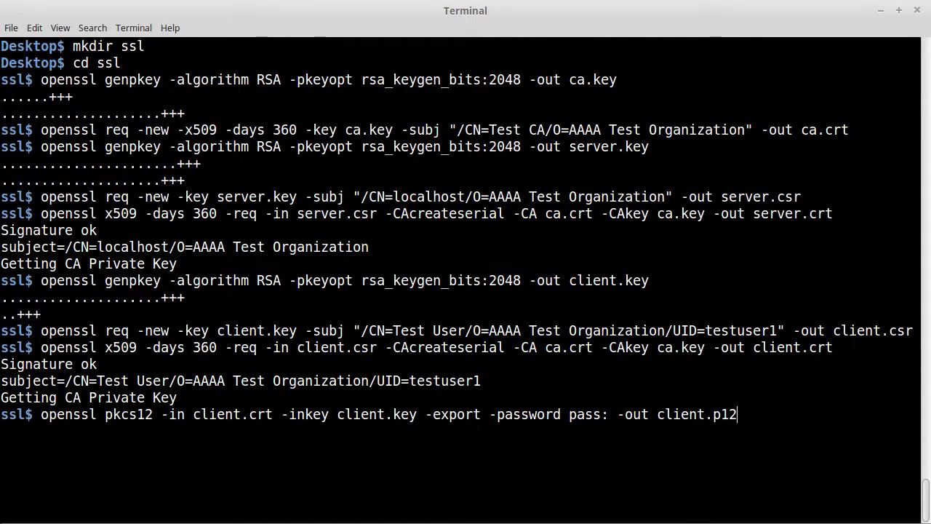
{"action": "key", "text": "Return"}
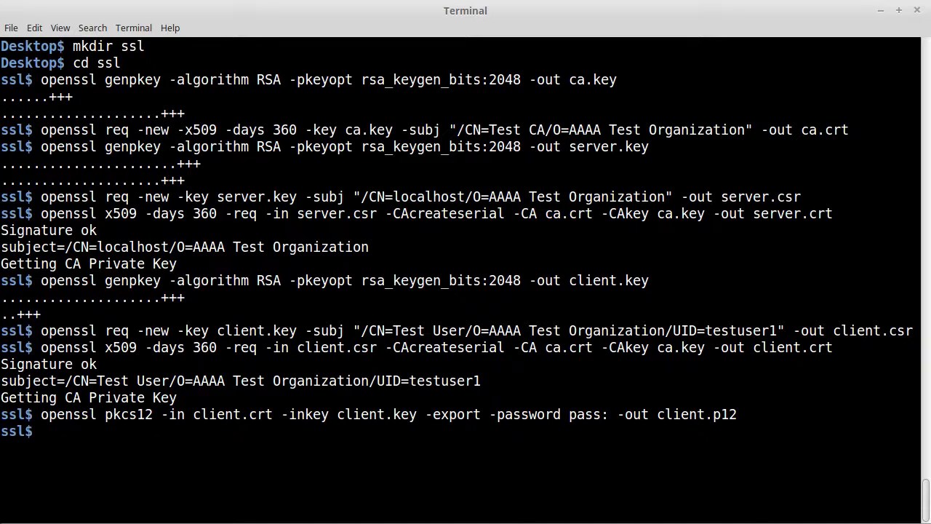
{"action": "type", "text": "ls"}
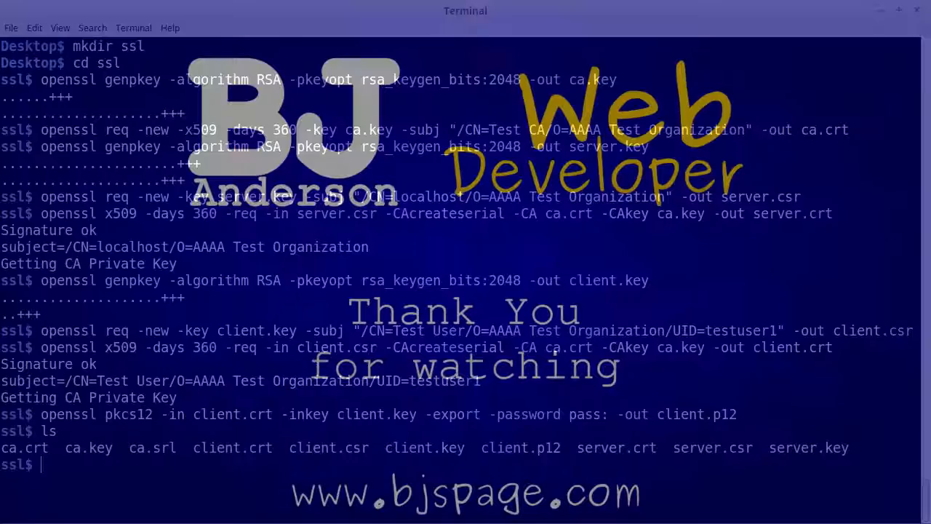